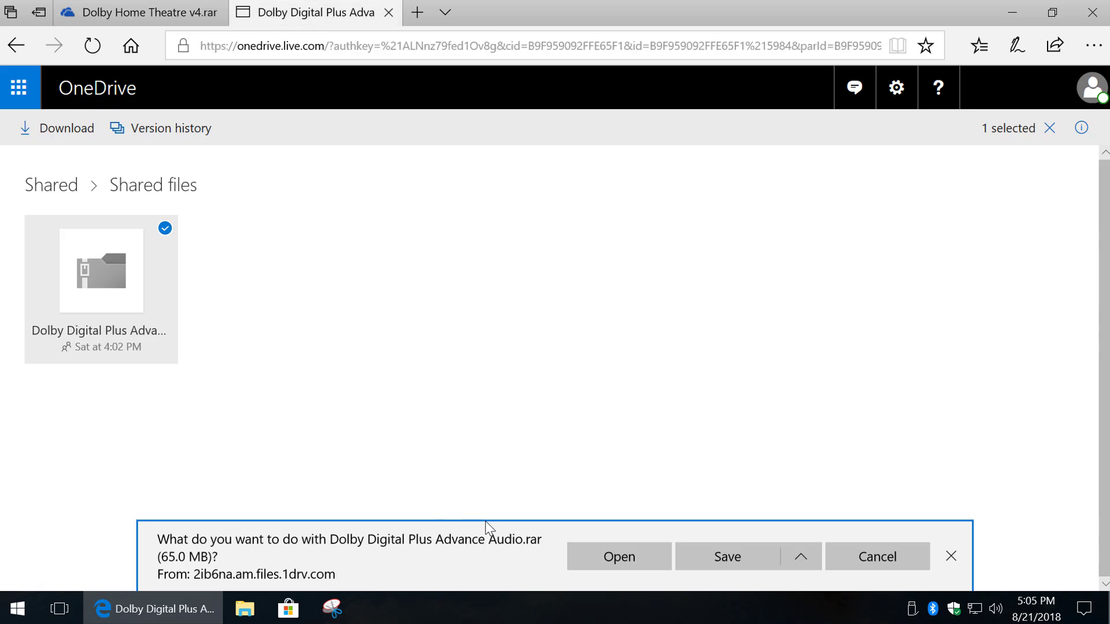
Dismiss the Edge download prompt and close the OneDrive Dolby Digital Plus archive page.
click(617, 556)
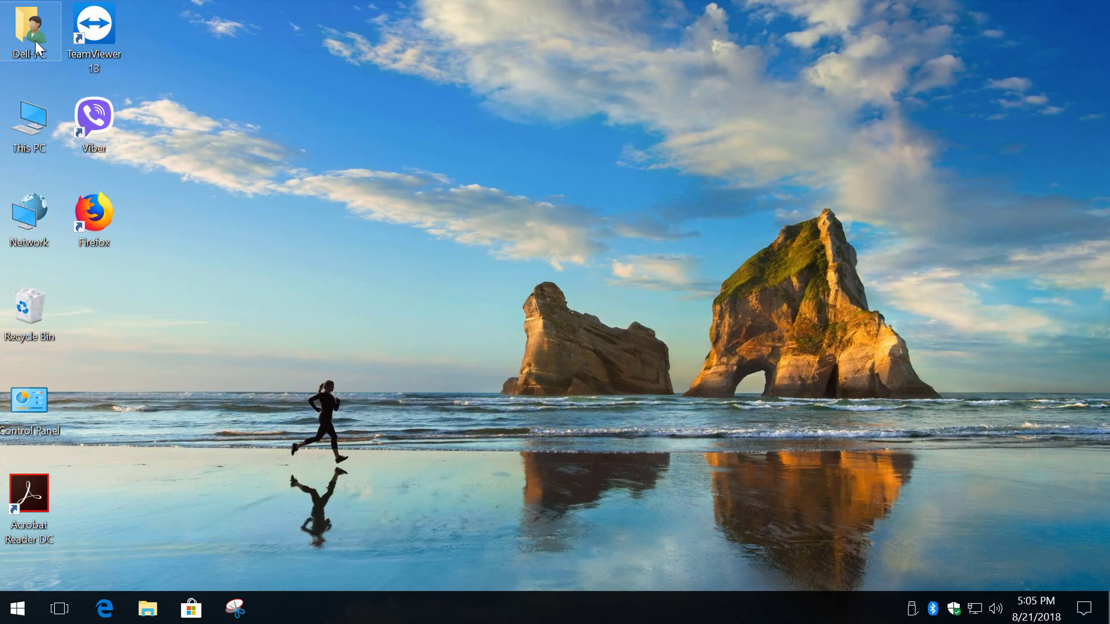
Extract Dolby Home Theatre v4.rar from Dell-PC's Downloads using WinRAR's Extract files option.
double_click(29, 31)
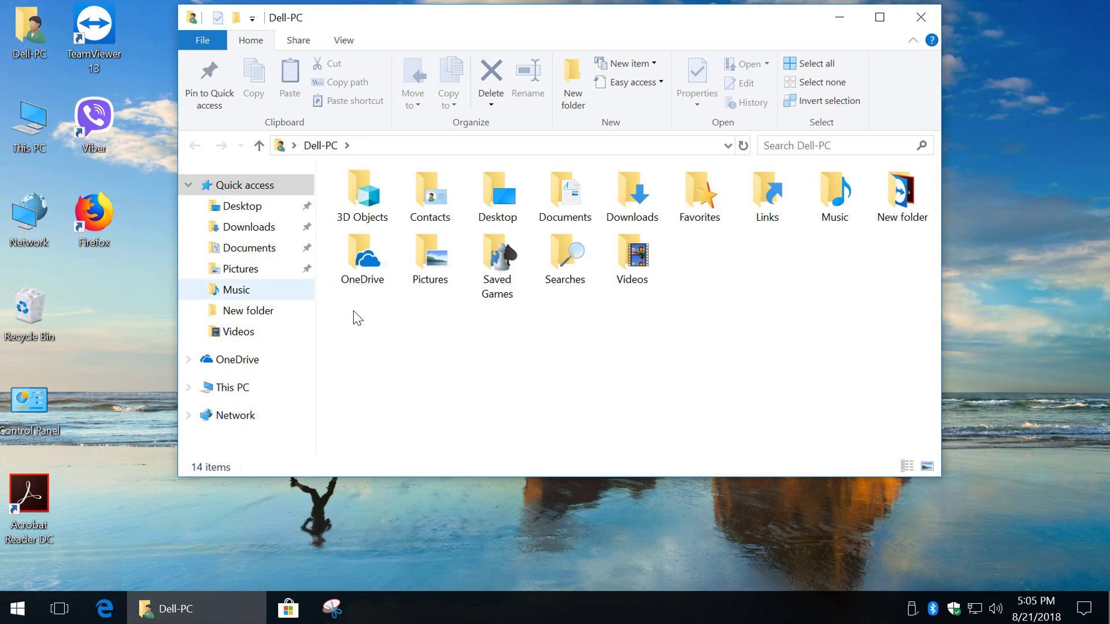
double_click(631, 196)
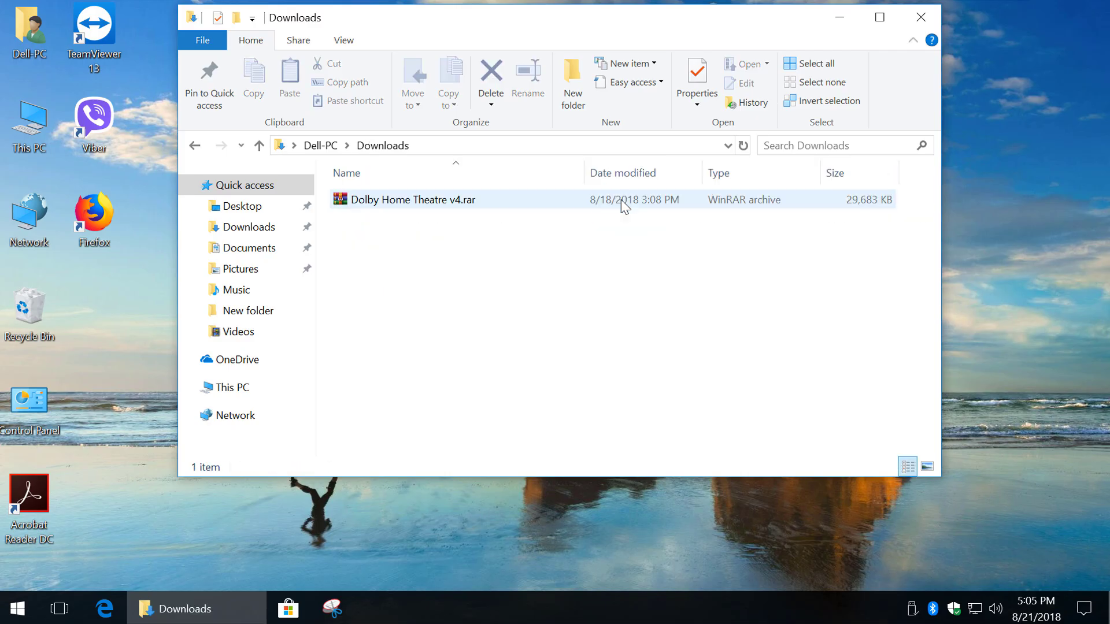
click(413, 227)
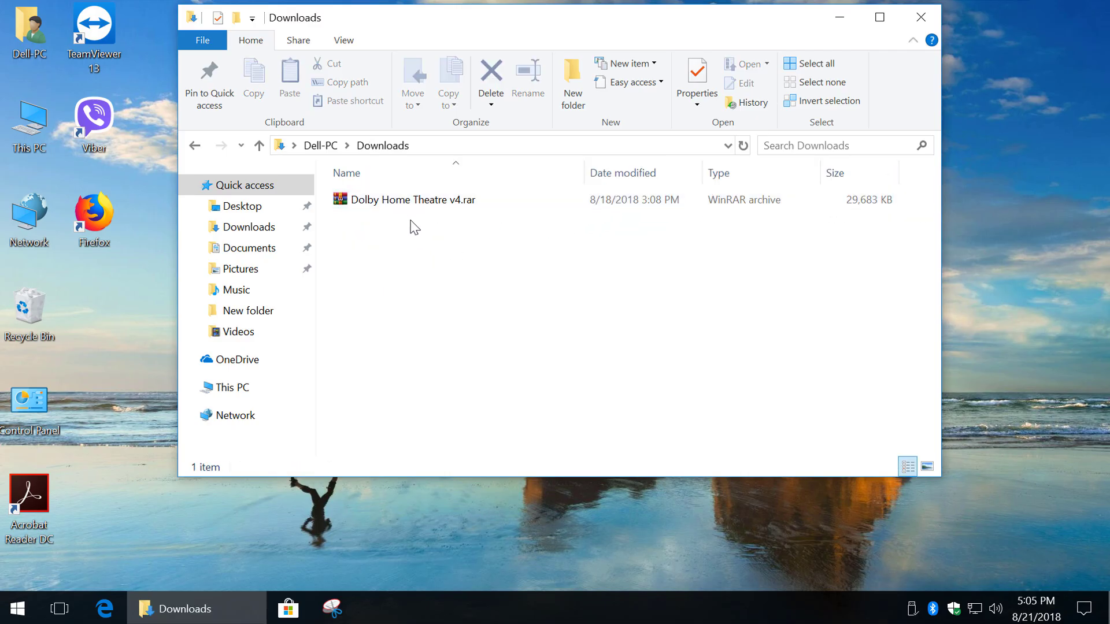
right_click(410, 199)
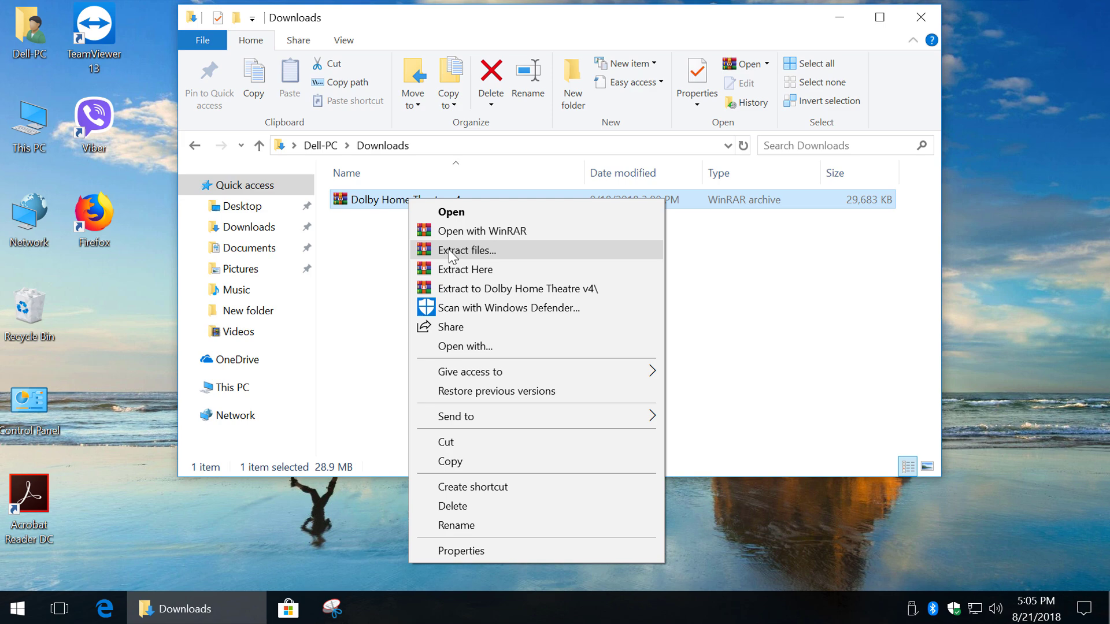
click(466, 250)
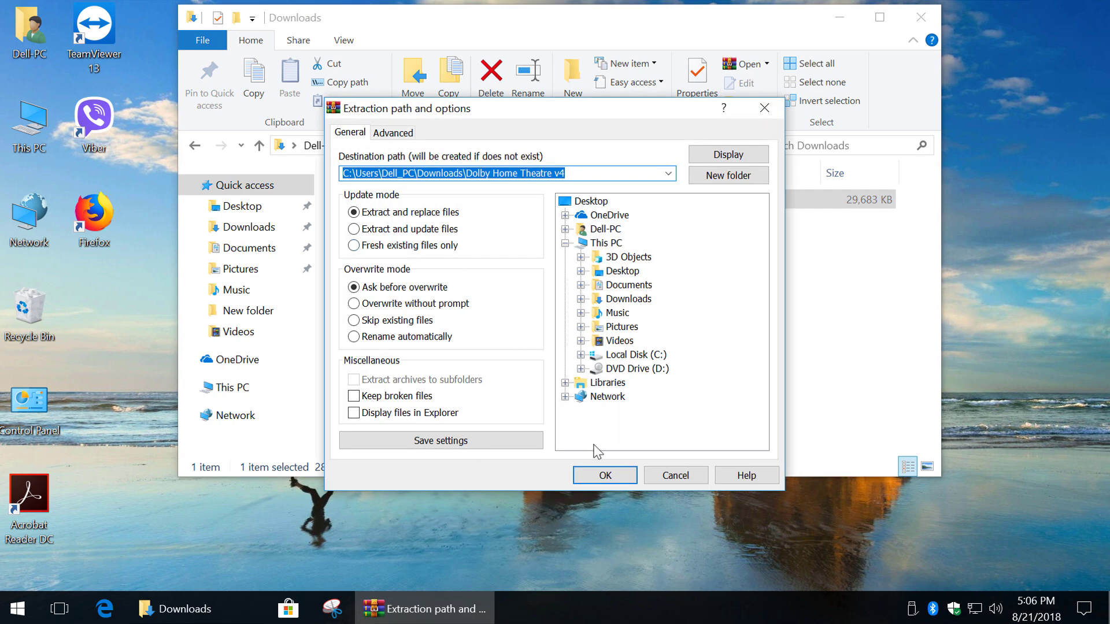
click(16, 608)
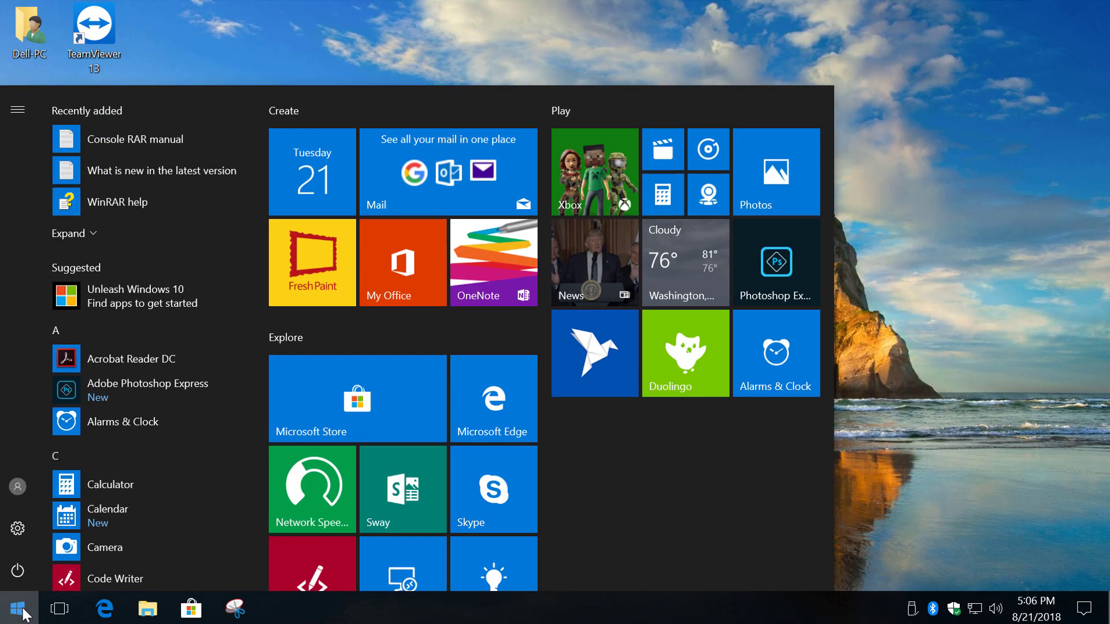
Trigger an advanced startup restart from Settings > Update & Security > Recovery.
click(17, 527)
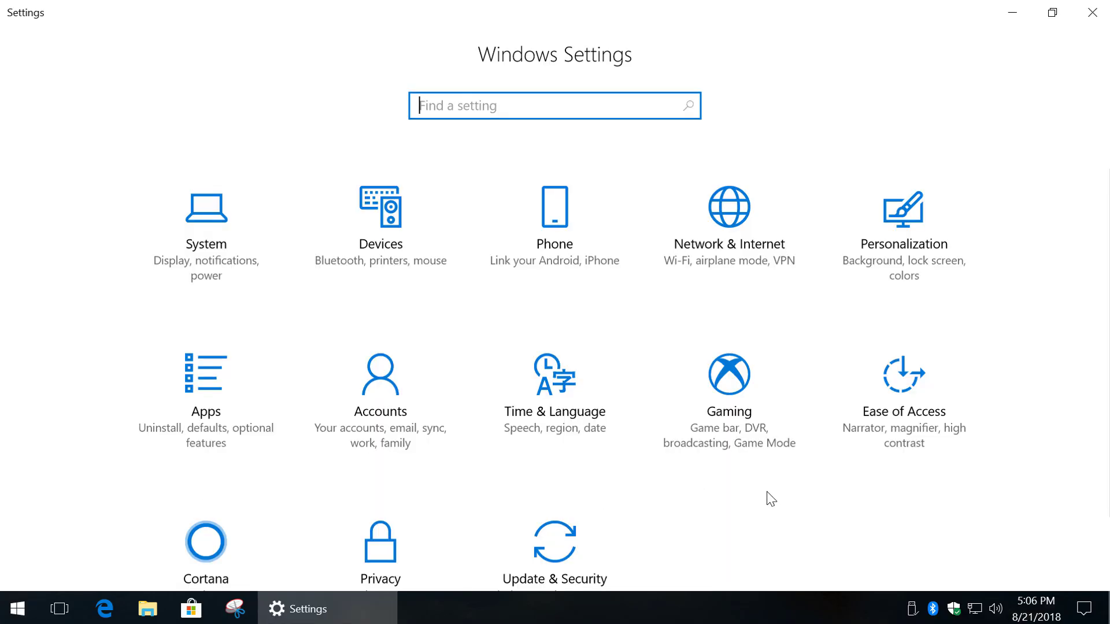
click(554, 558)
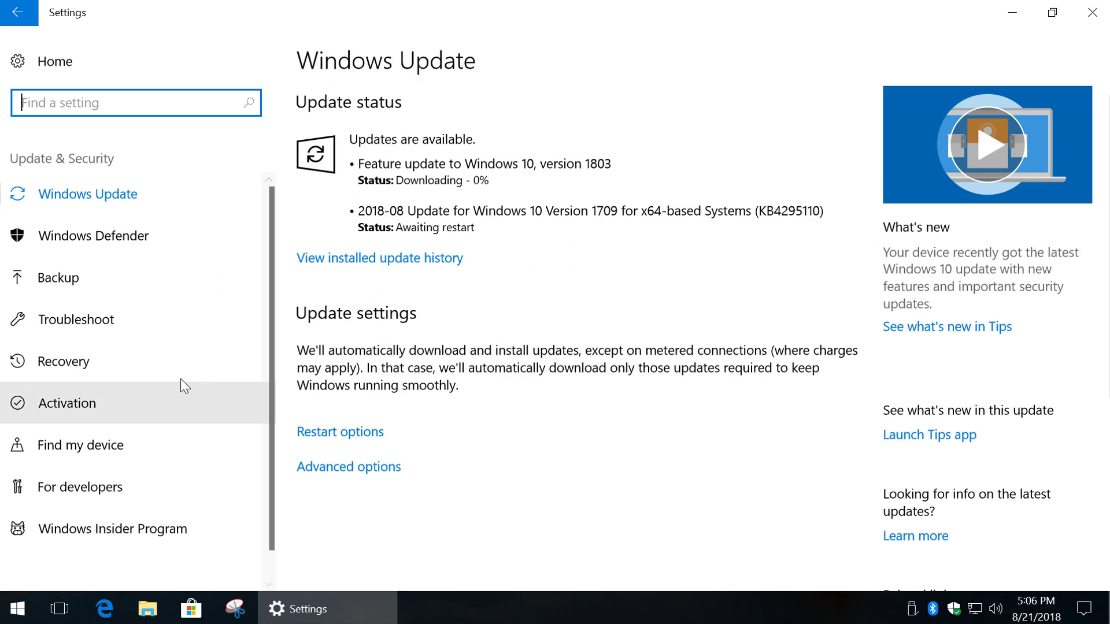
click(63, 360)
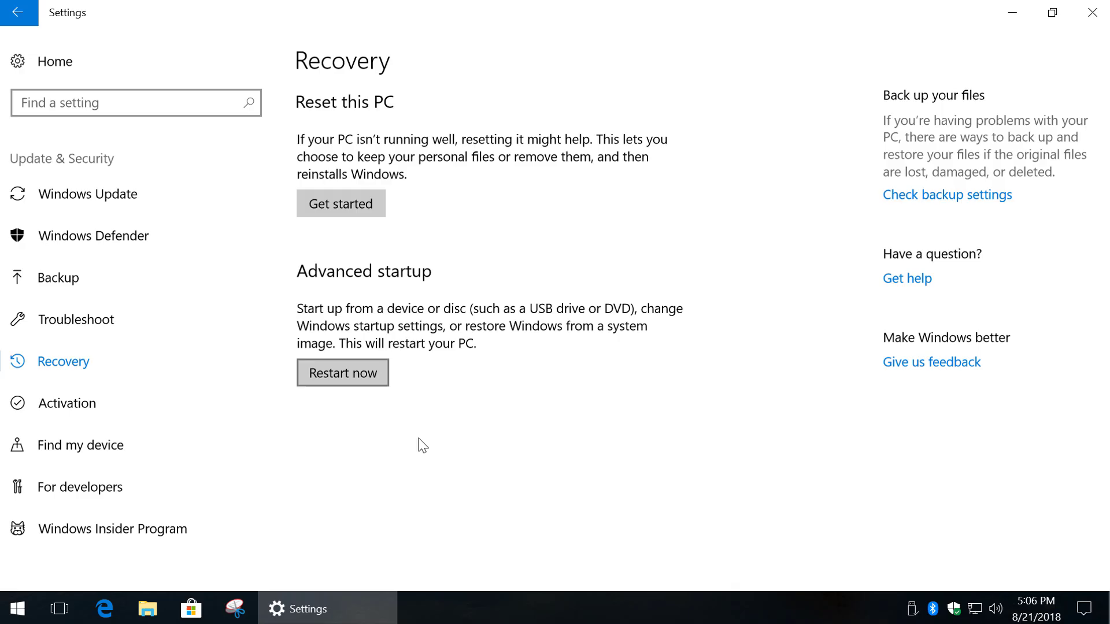
click(342, 372)
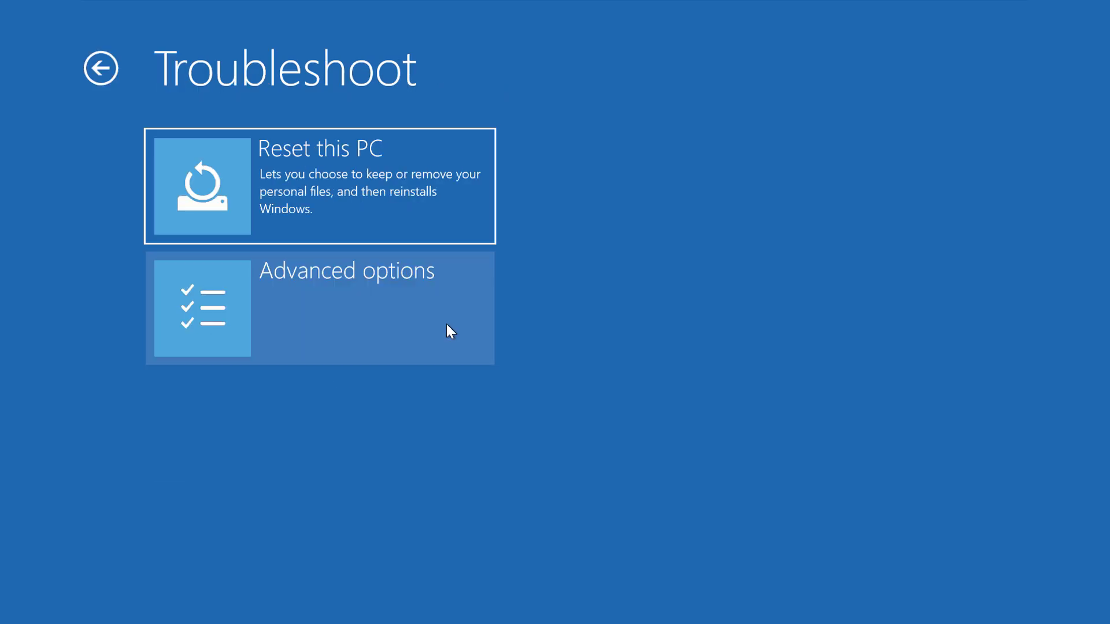
Restart through Troubleshoot > Advanced options > Startup Settings to pick a startup option.
click(319, 306)
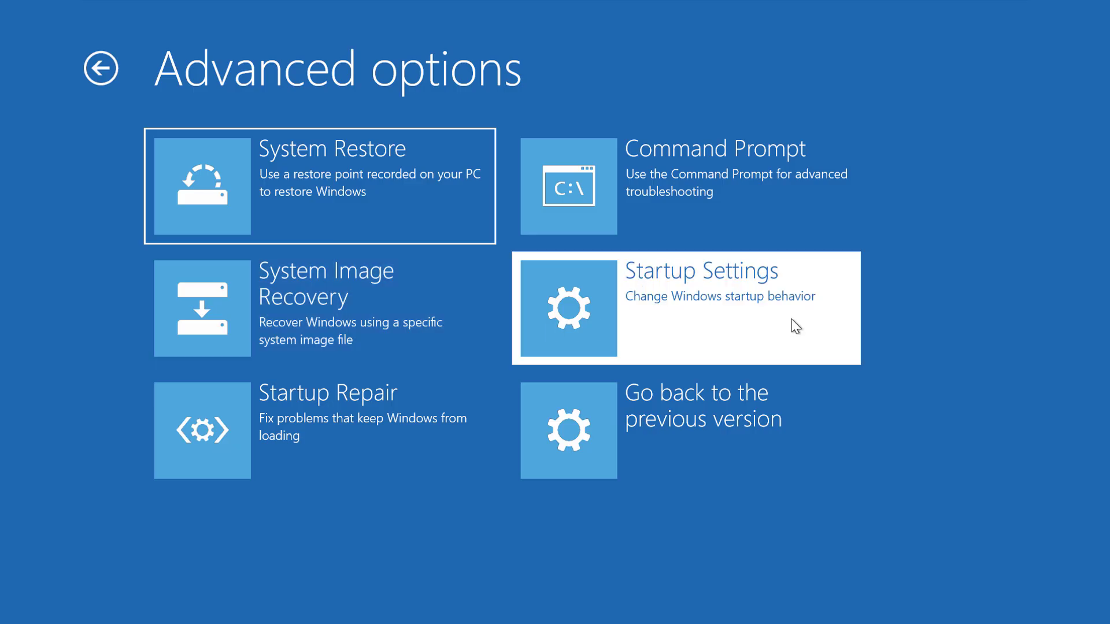
click(683, 308)
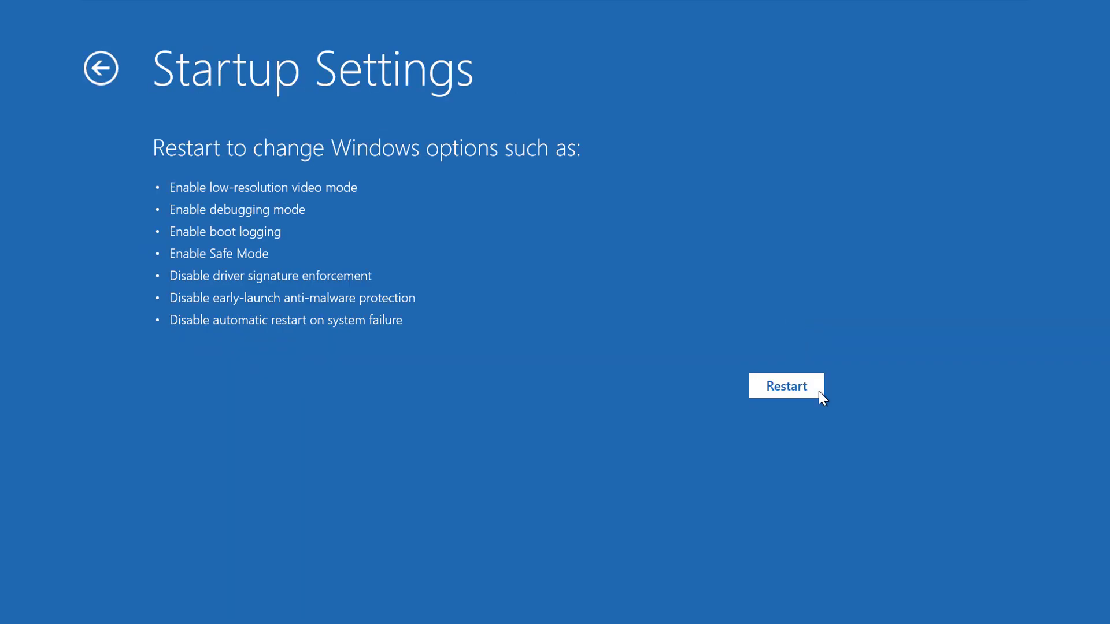
click(785, 385)
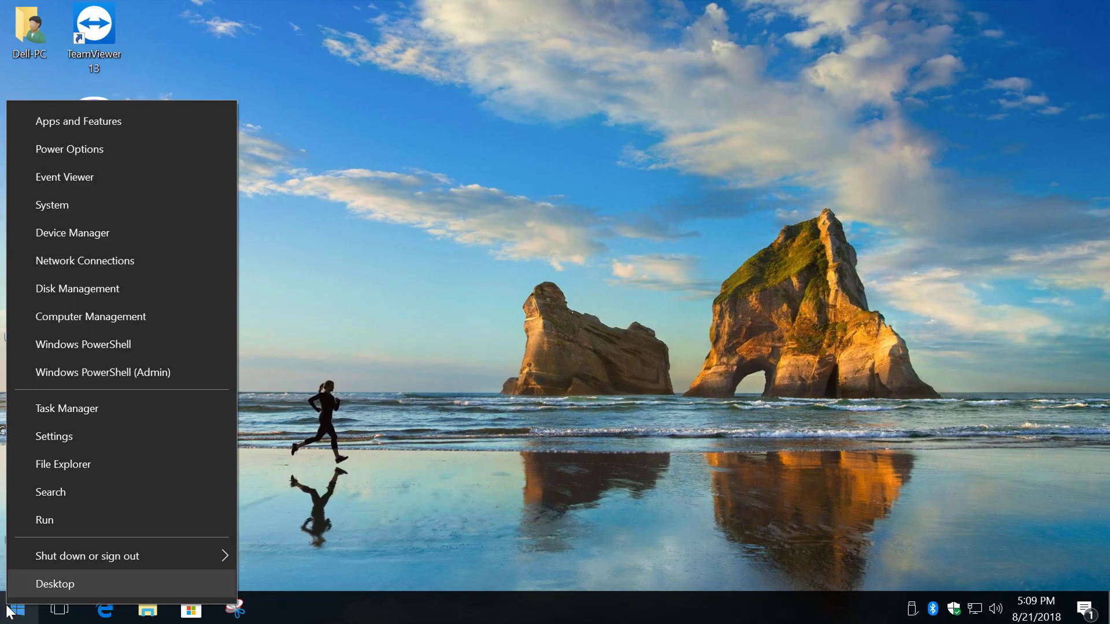
Update the High Definition Audio Device driver manually, picking from a list and choosing Have Disk.
click(72, 233)
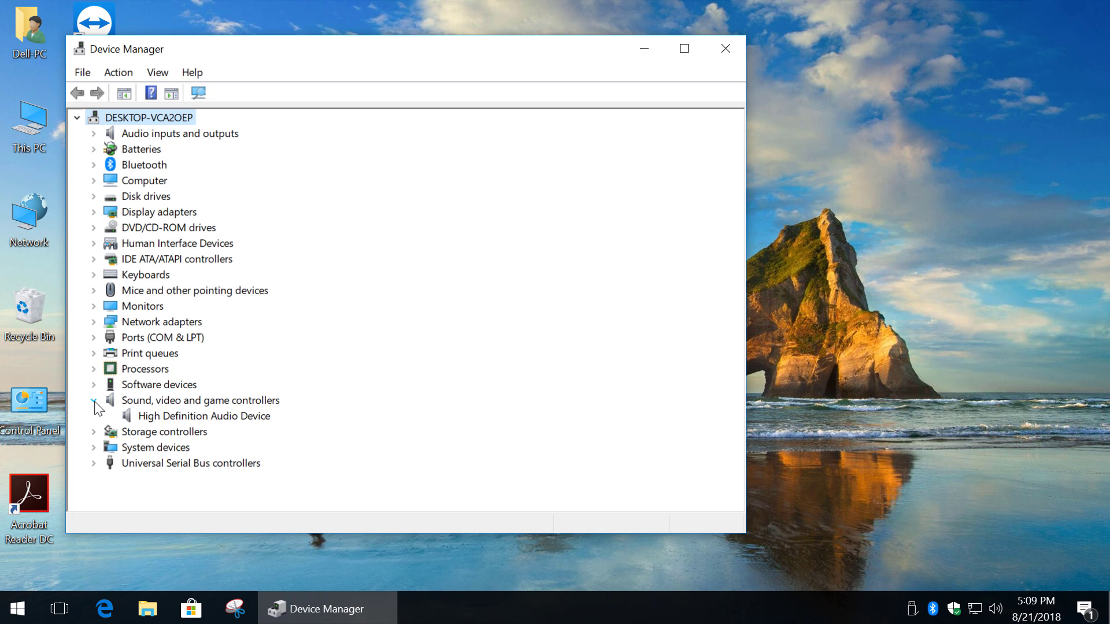
right_click(204, 416)
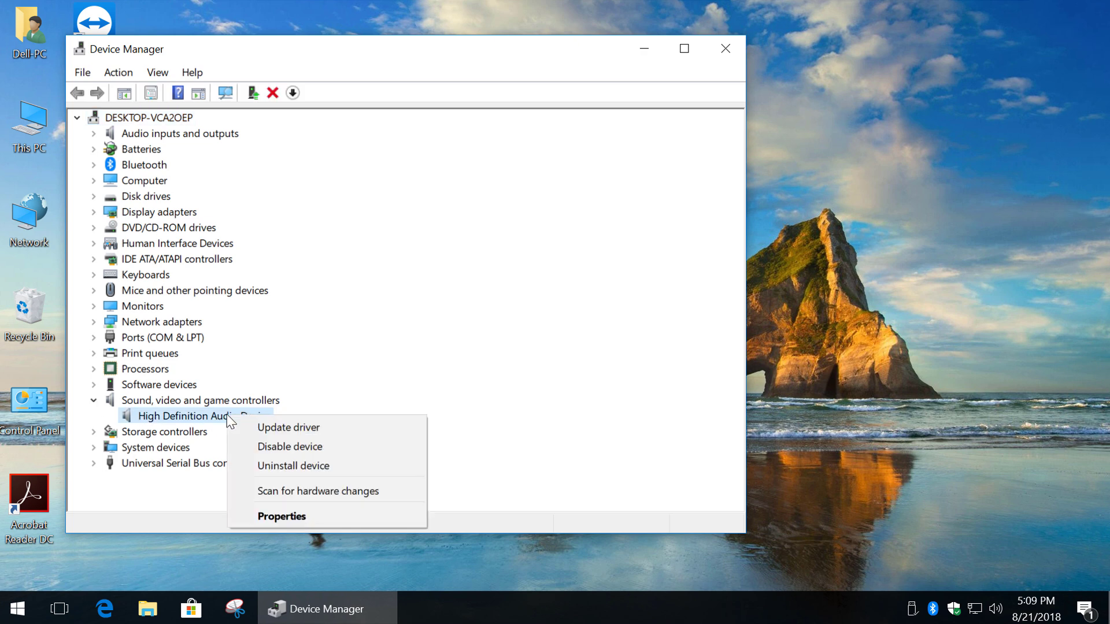
click(288, 426)
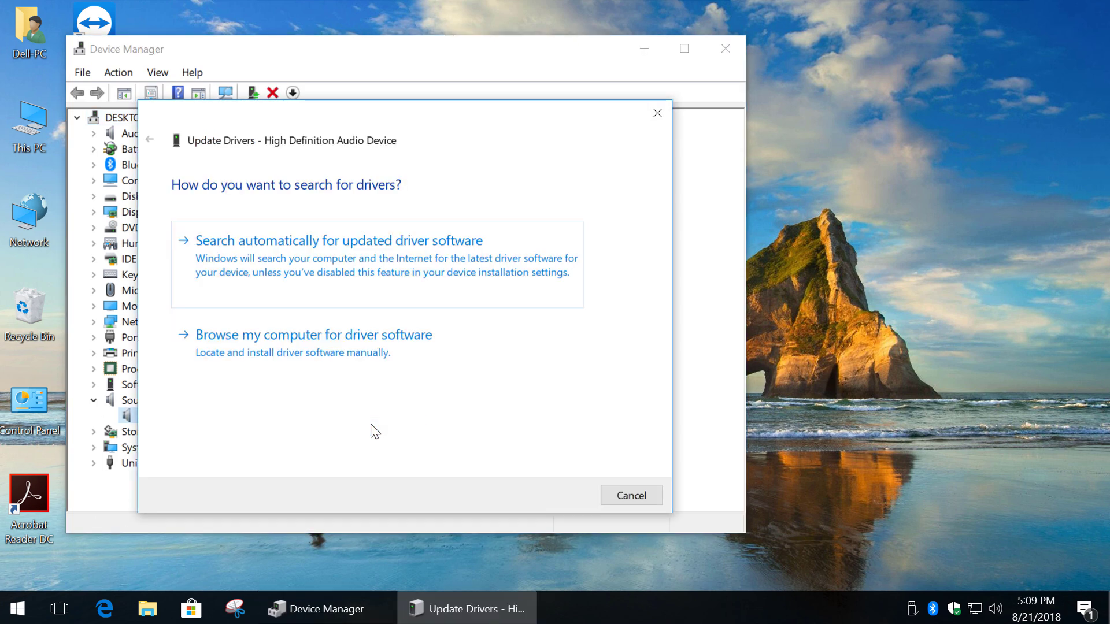
click(312, 335)
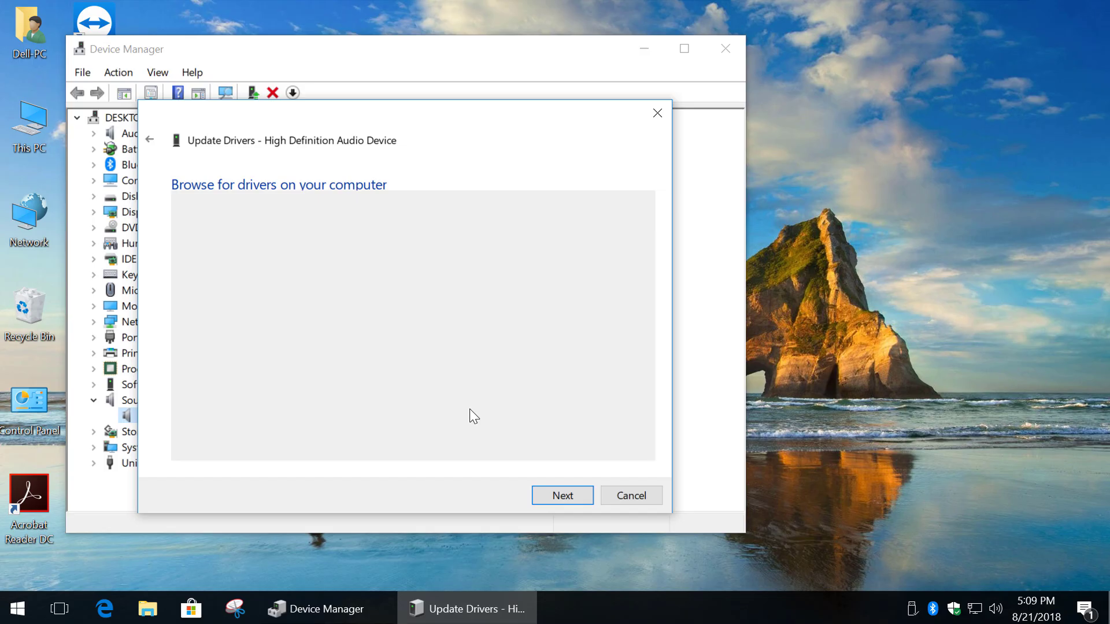
click(561, 495)
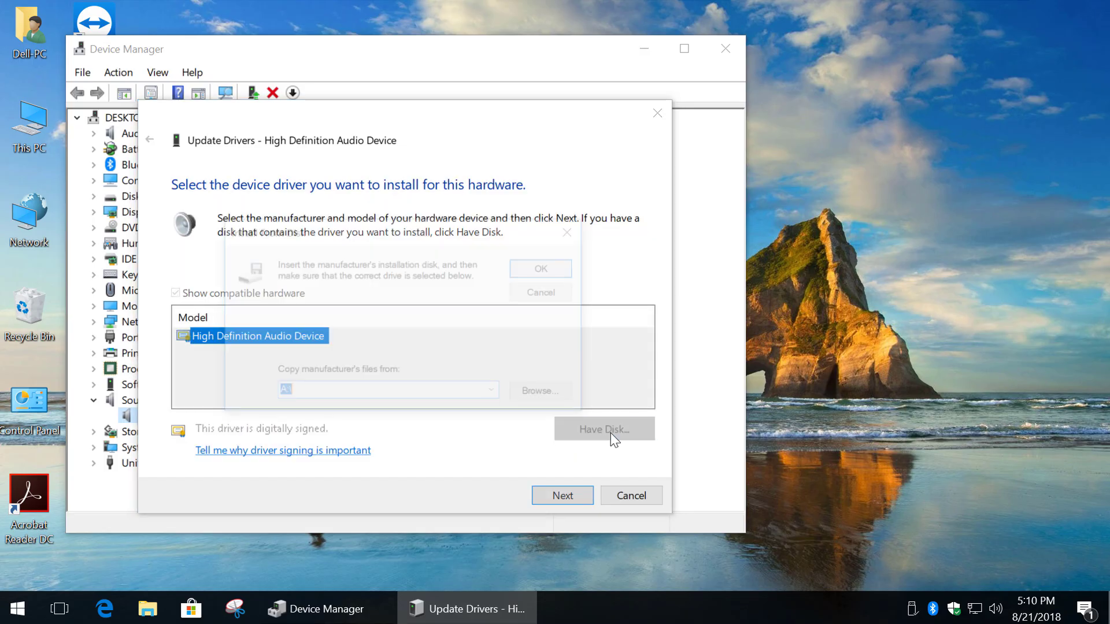
click(603, 429)
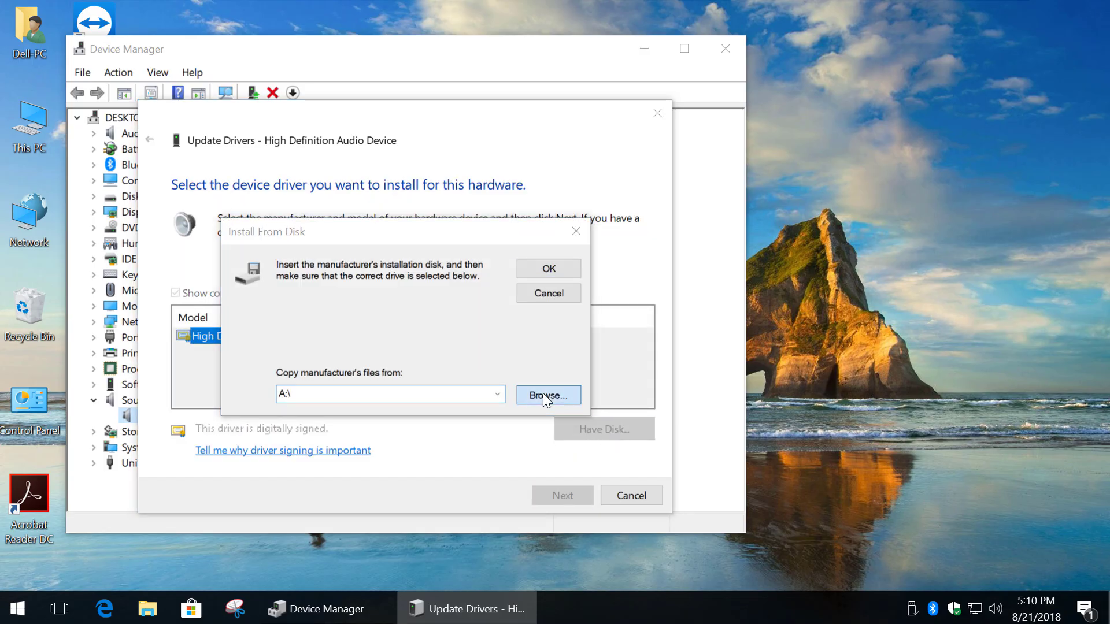
Install Dolby Home Theater v4 from the package's Drivers Home Theater.inf, accepting the unsigned-driver warning.
click(547, 394)
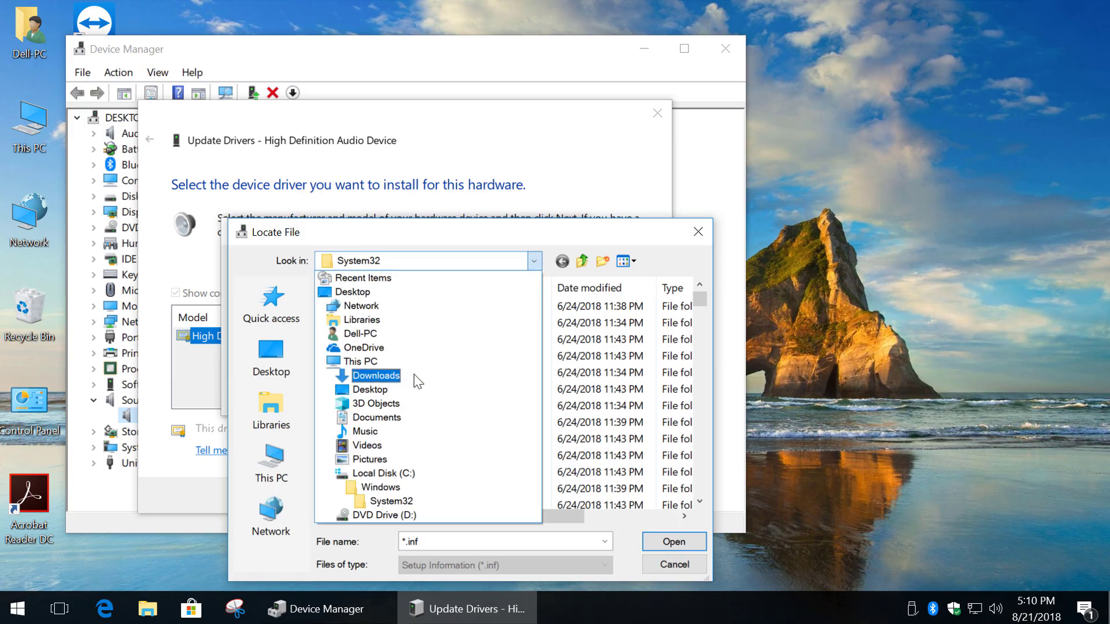
click(376, 375)
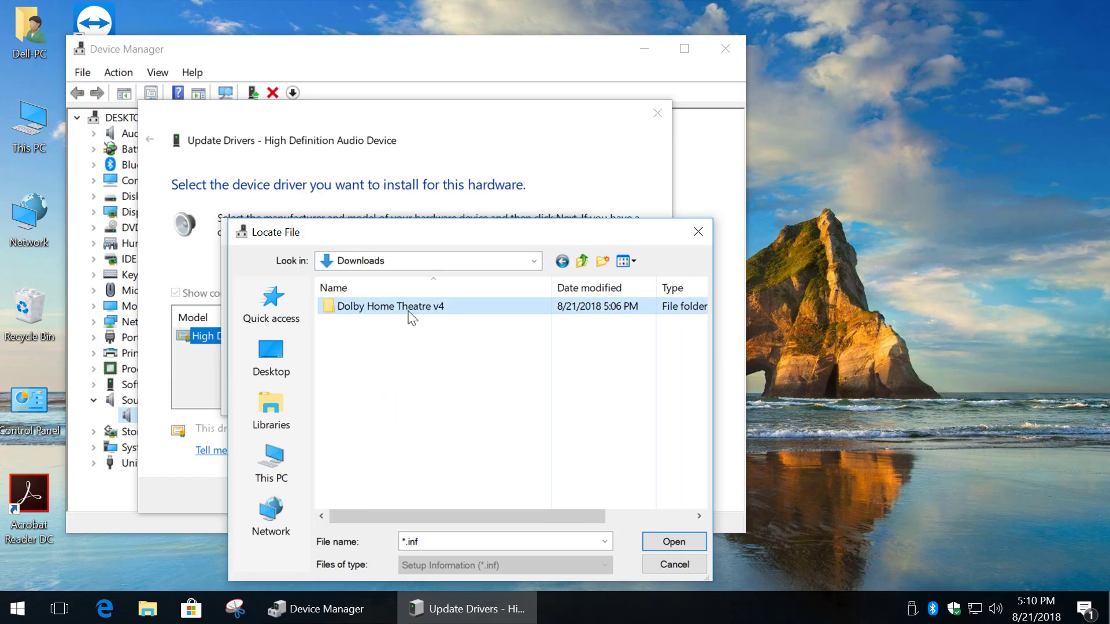
double_click(390, 306)
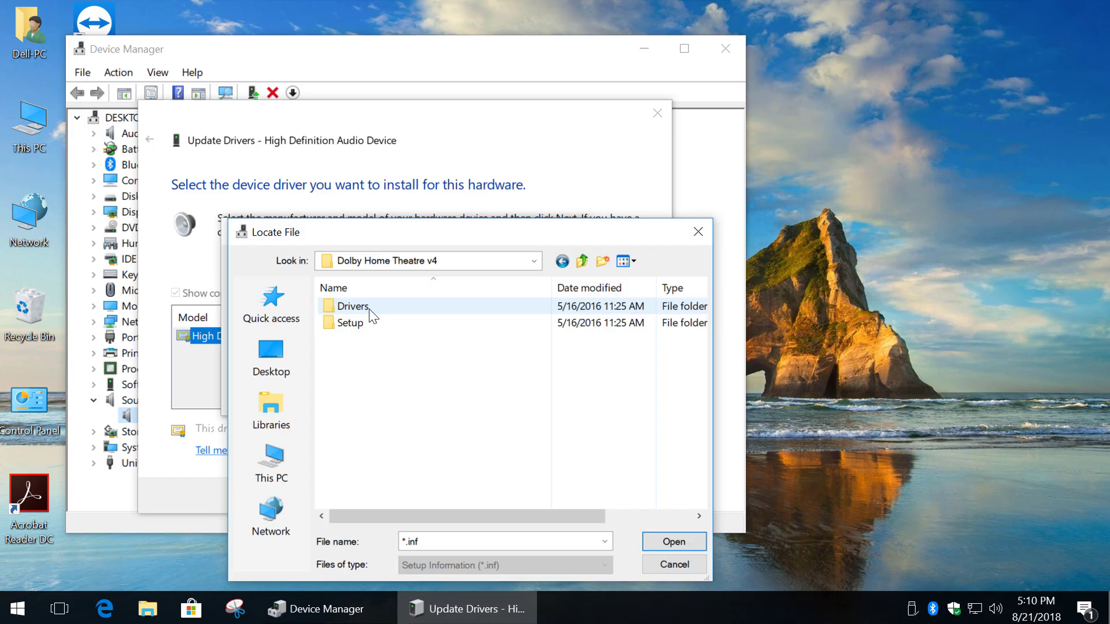
double_click(351, 306)
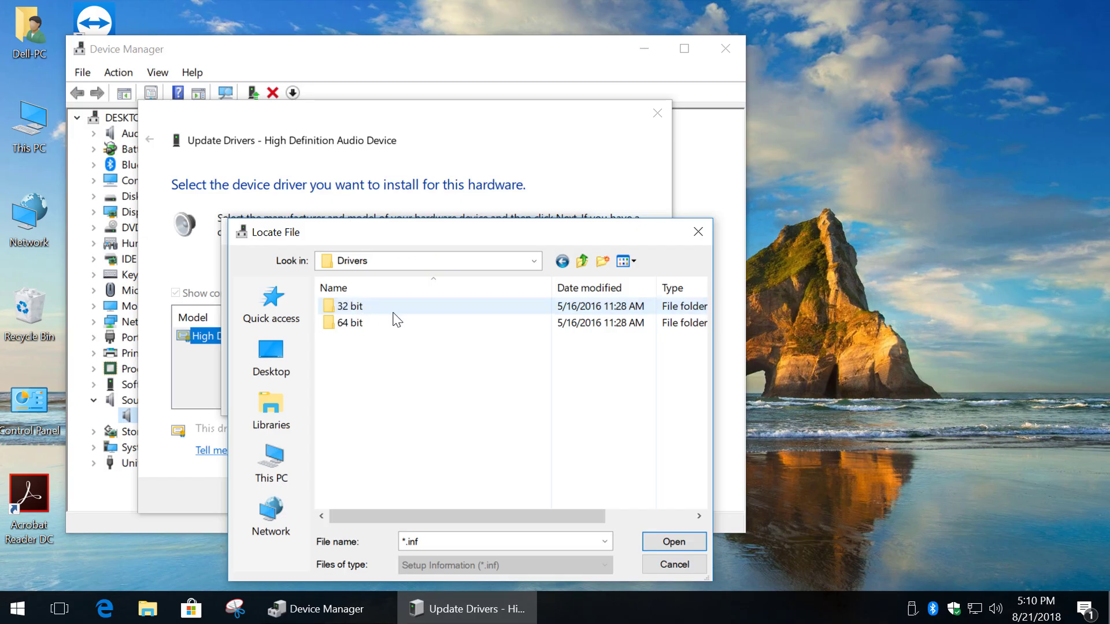
mouse_move(149, 242)
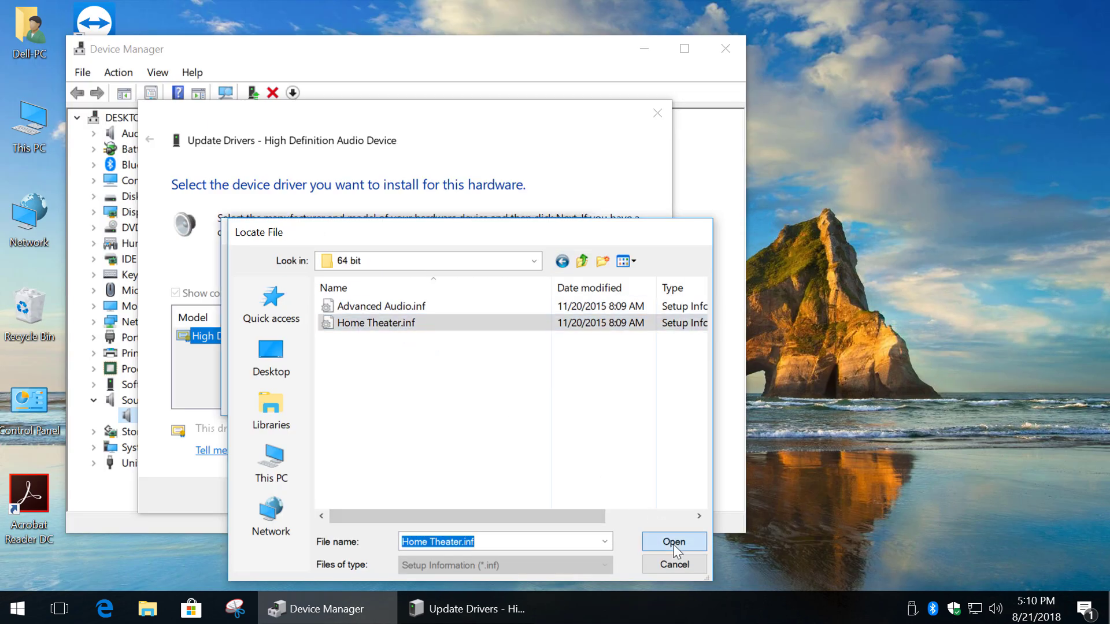
click(672, 541)
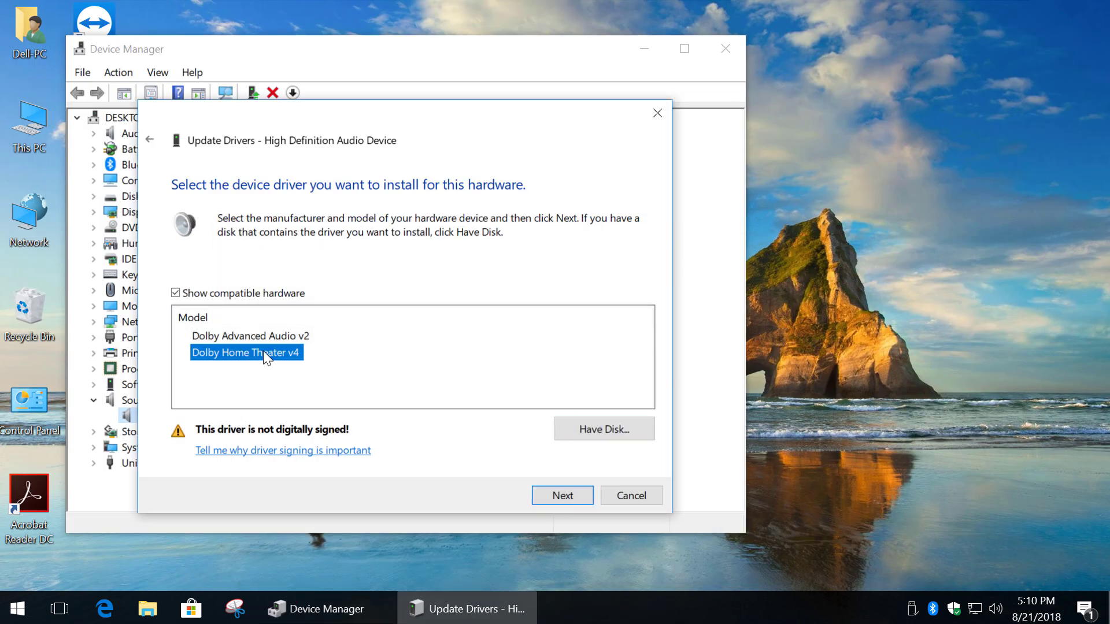
click(561, 494)
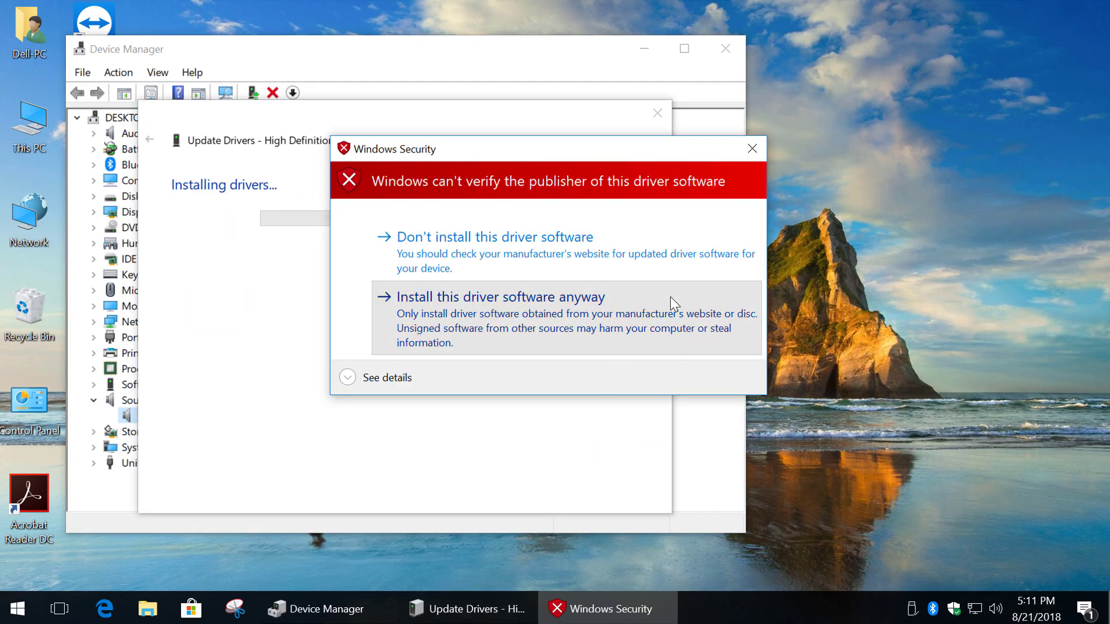
click(501, 297)
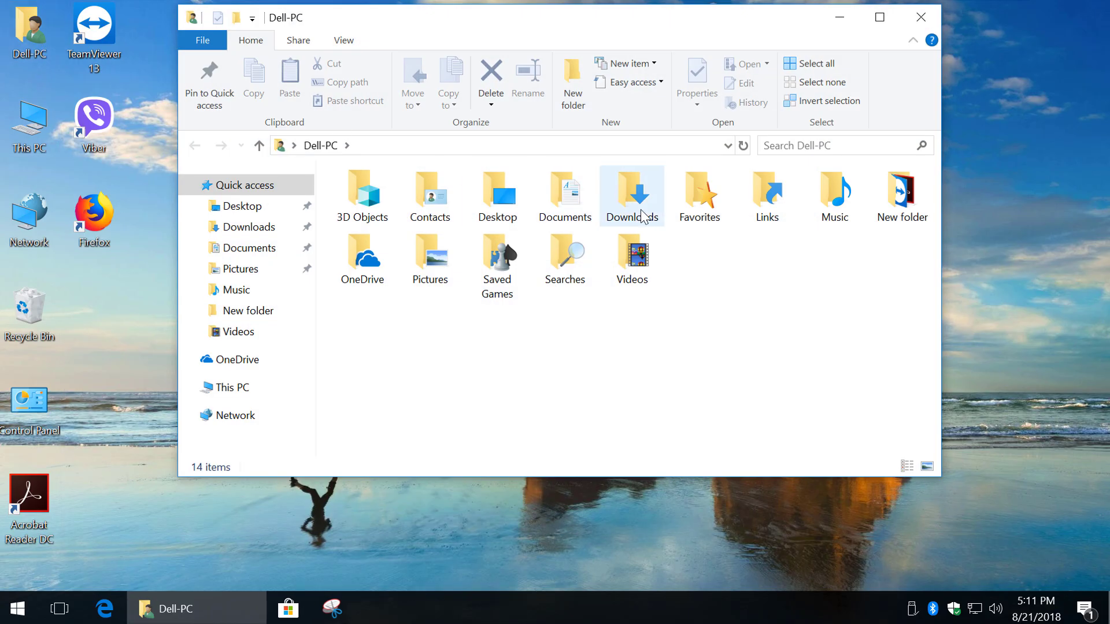
Run the Dolby Home Theater v4 setup from Downloads' Setup folder, granting administrator permission.
double_click(630, 191)
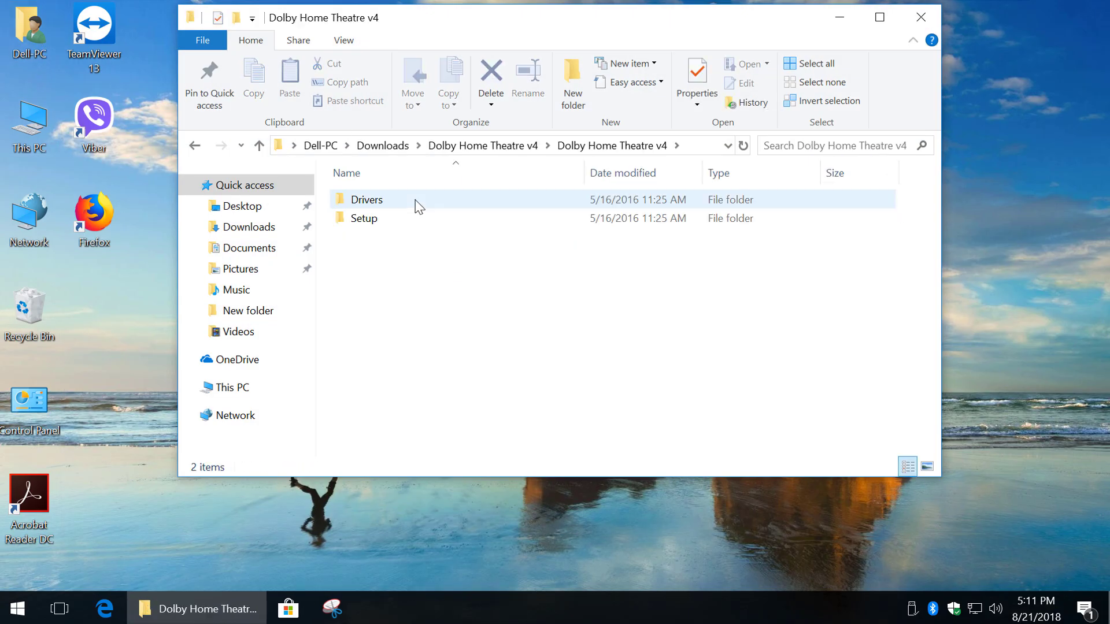
double_click(363, 218)
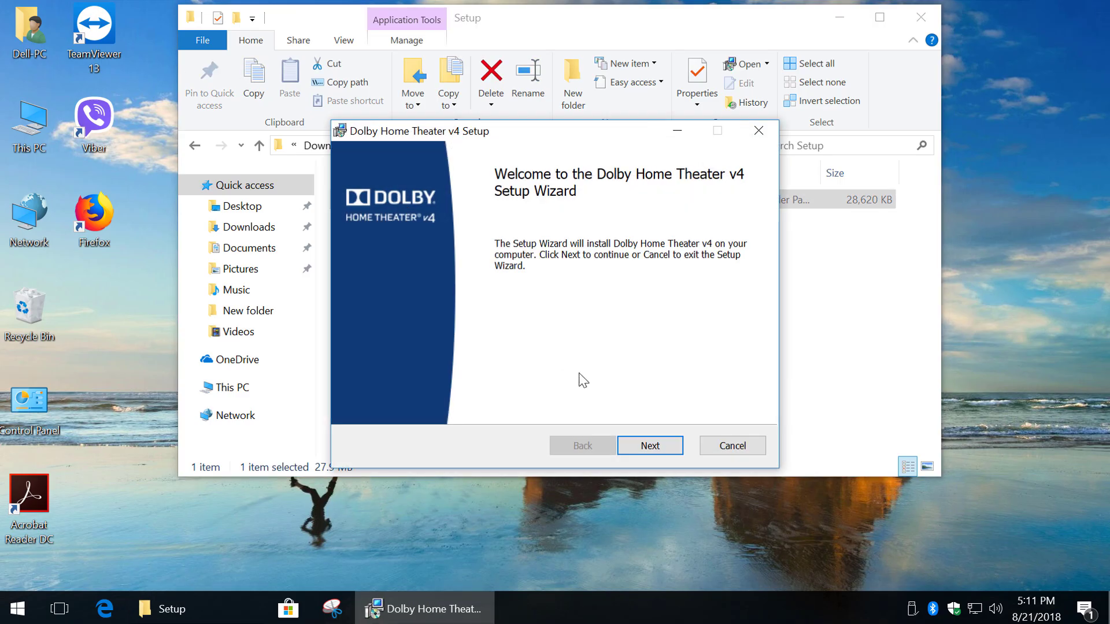
click(649, 445)
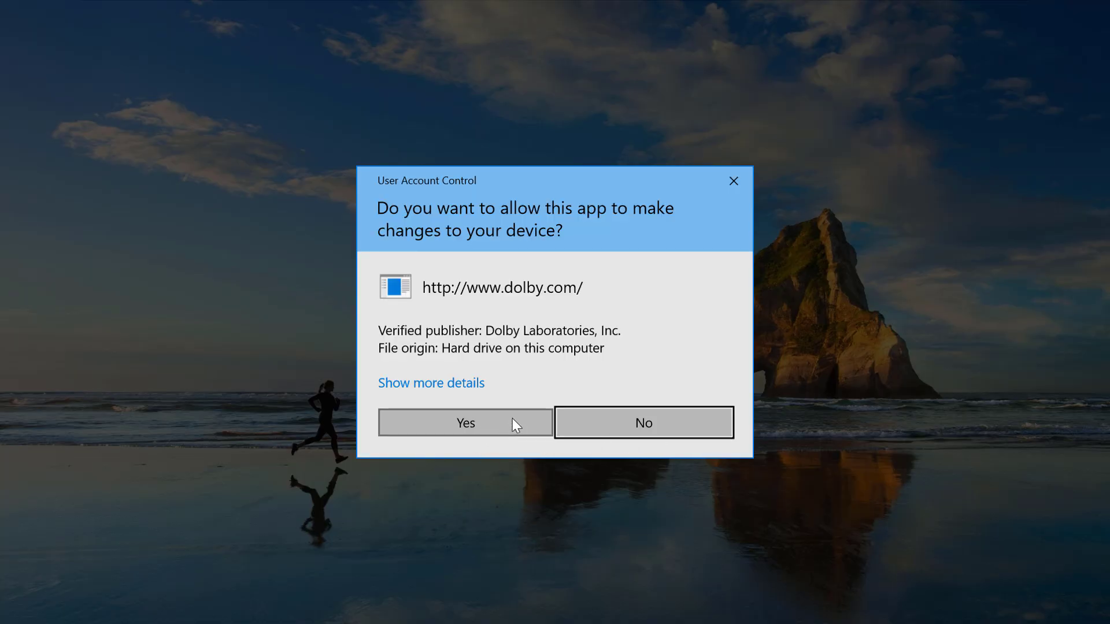
click(465, 422)
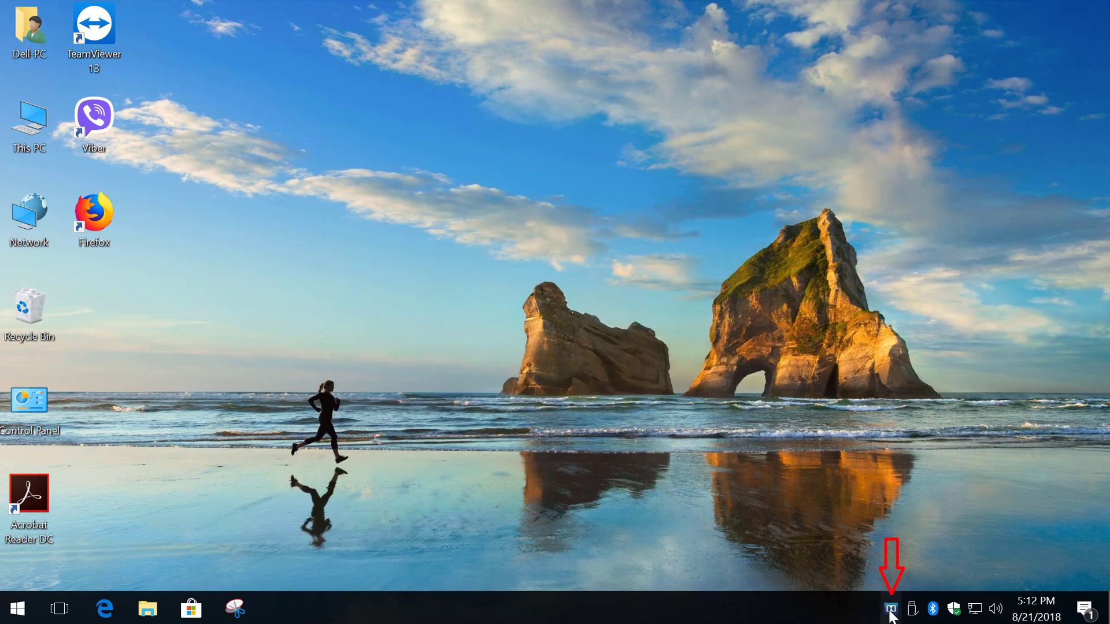
Open the Dolby tray panel, view and close the Profile Editor, then lower the speaker volume.
click(890, 608)
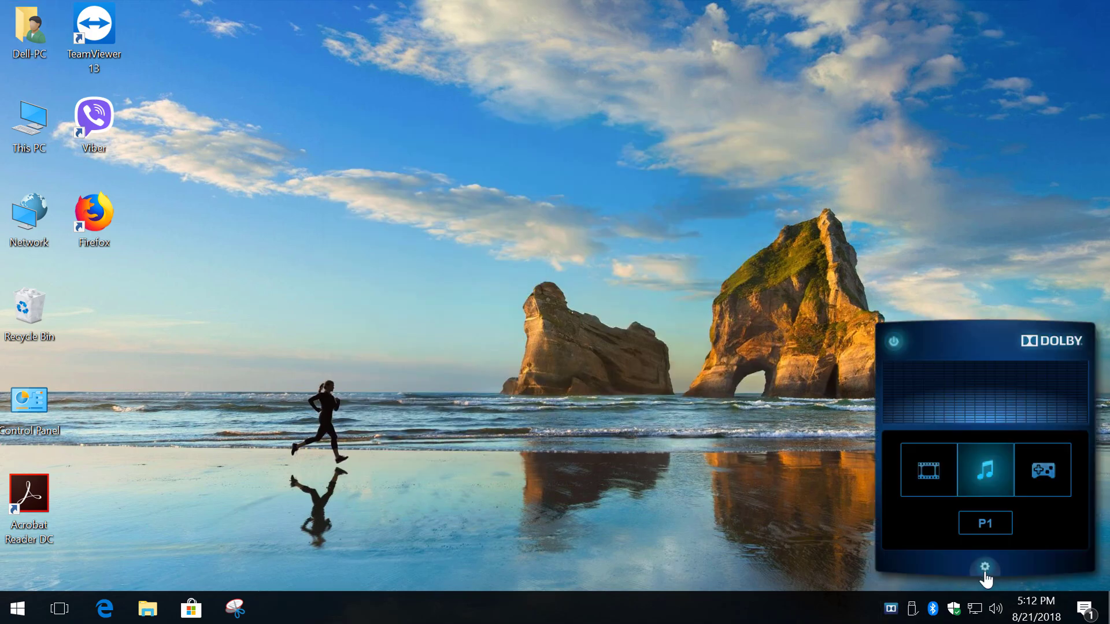
click(984, 568)
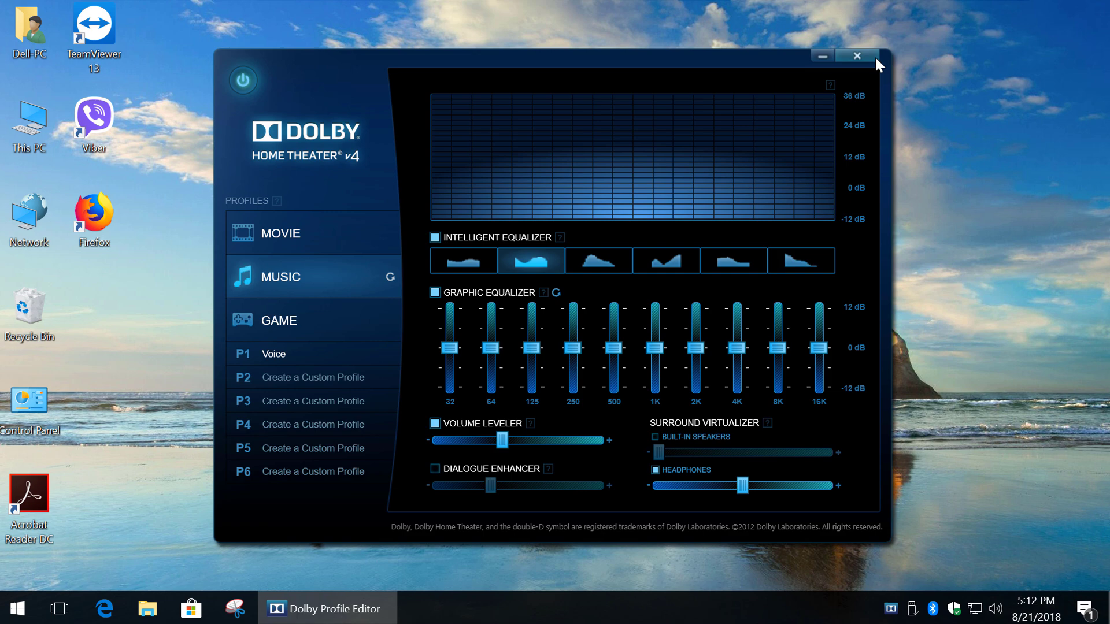
click(855, 56)
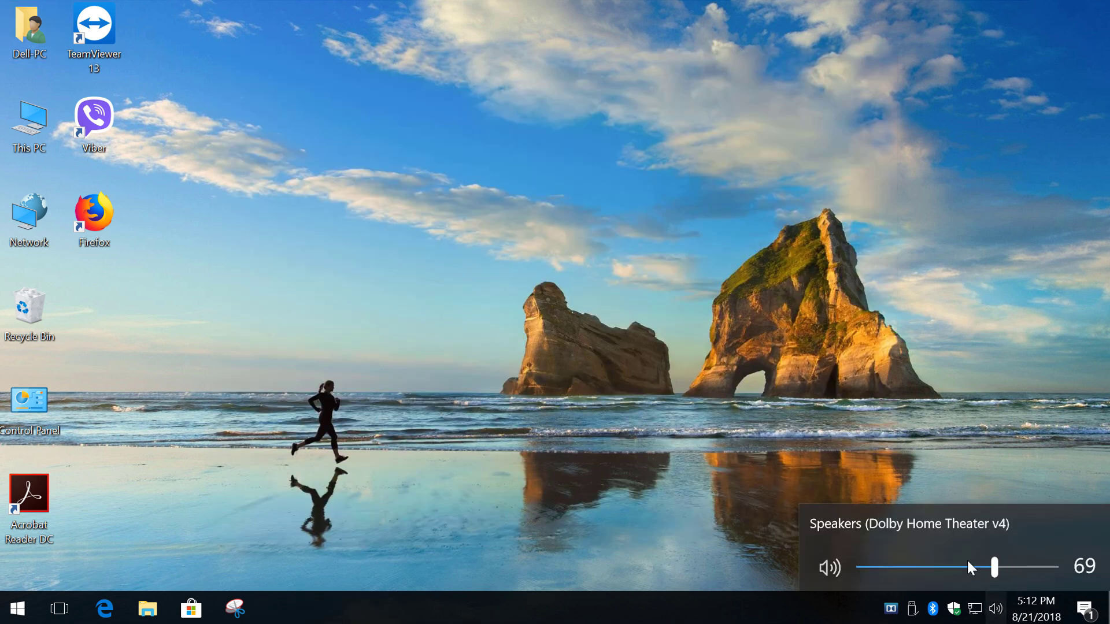
drag(993, 567, 983, 567)
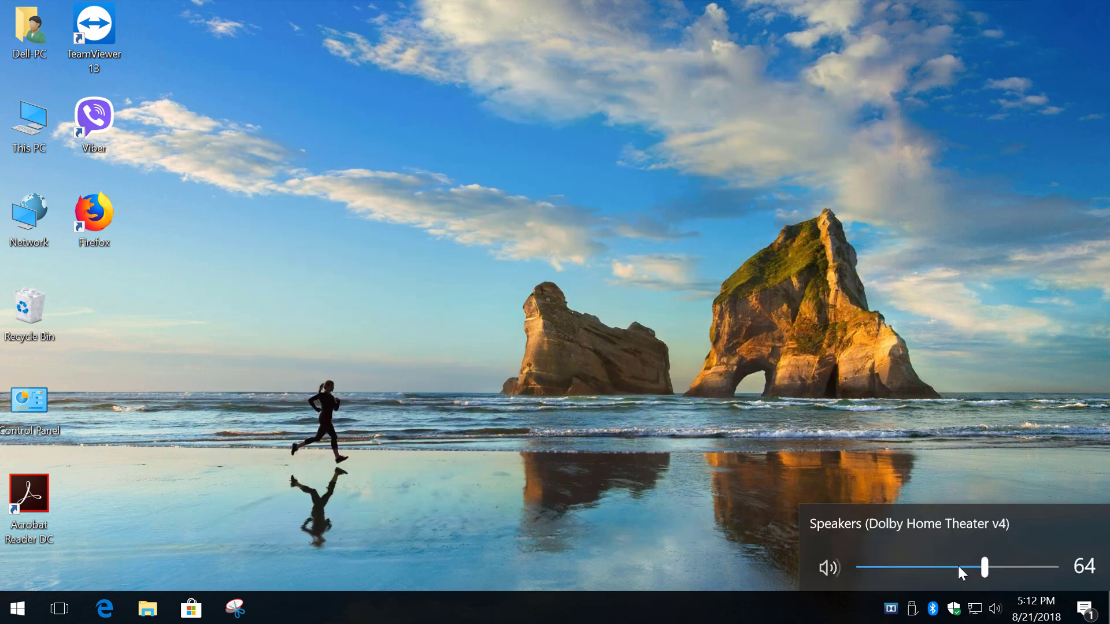
drag(983, 567, 955, 567)
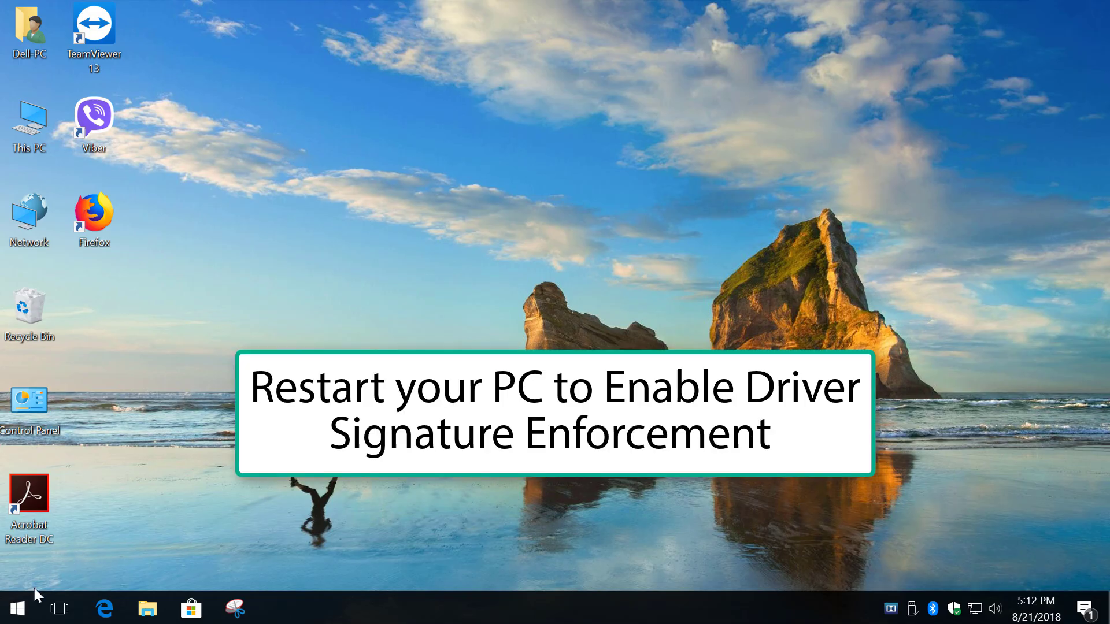
Restart the PC from the Start button's power-user menu.
right_click(16, 607)
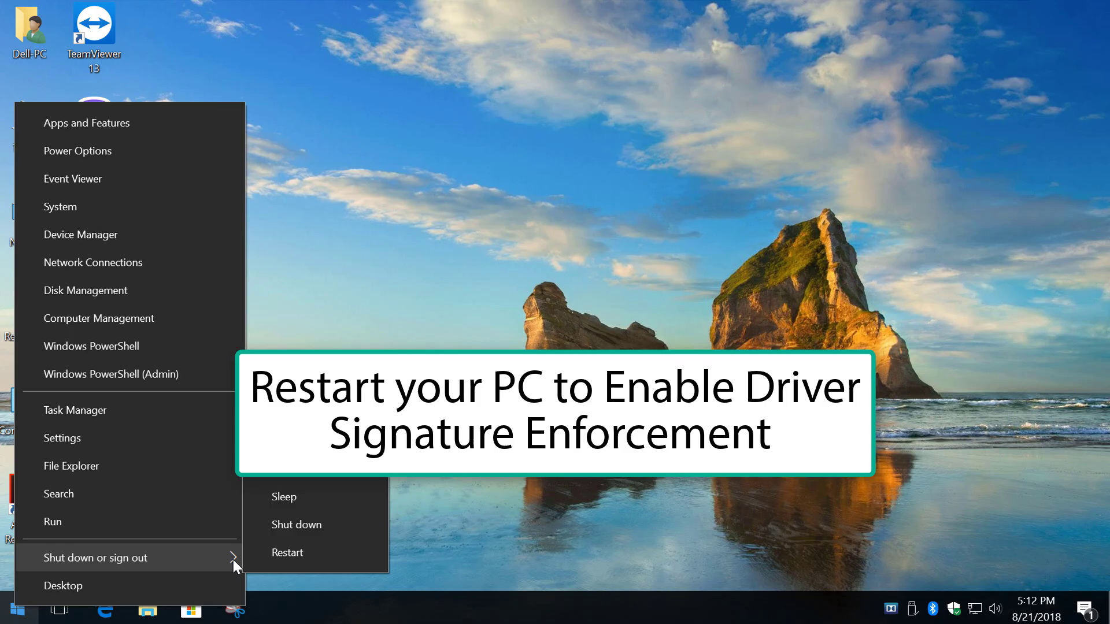
click(288, 553)
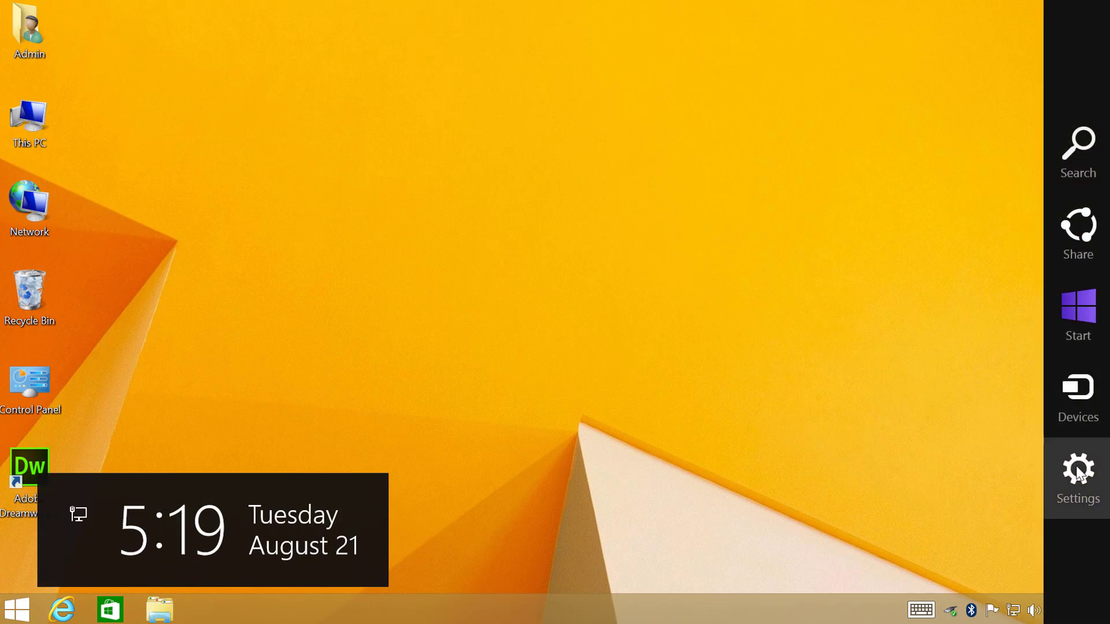
On Windows 8, restart into Startup Settings via PC settings > Update and recovery > Recovery.
click(1076, 476)
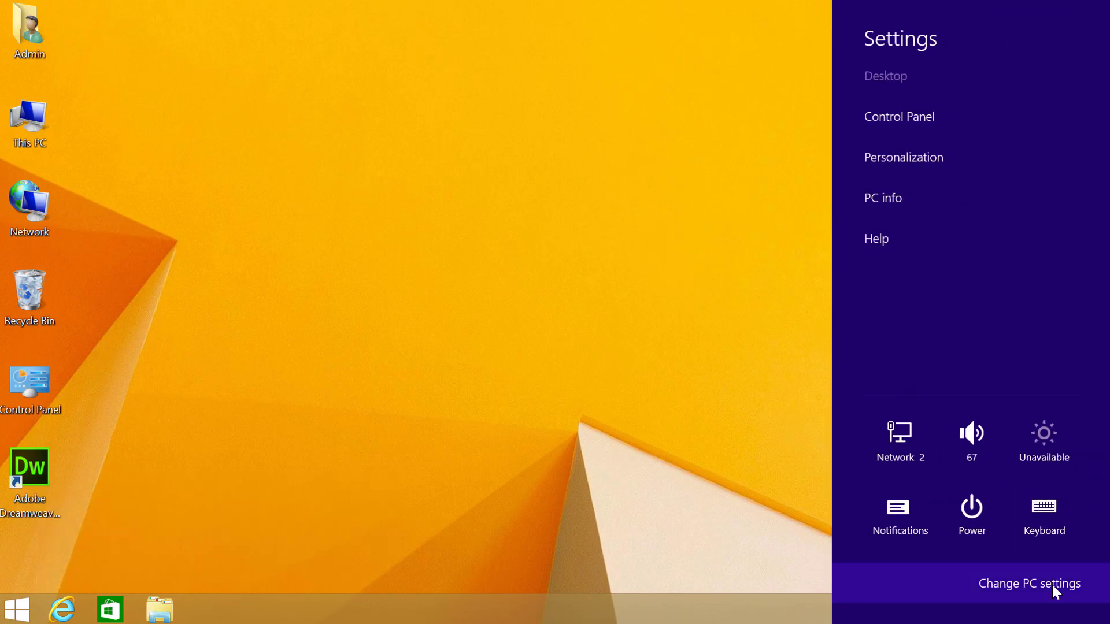
click(1028, 583)
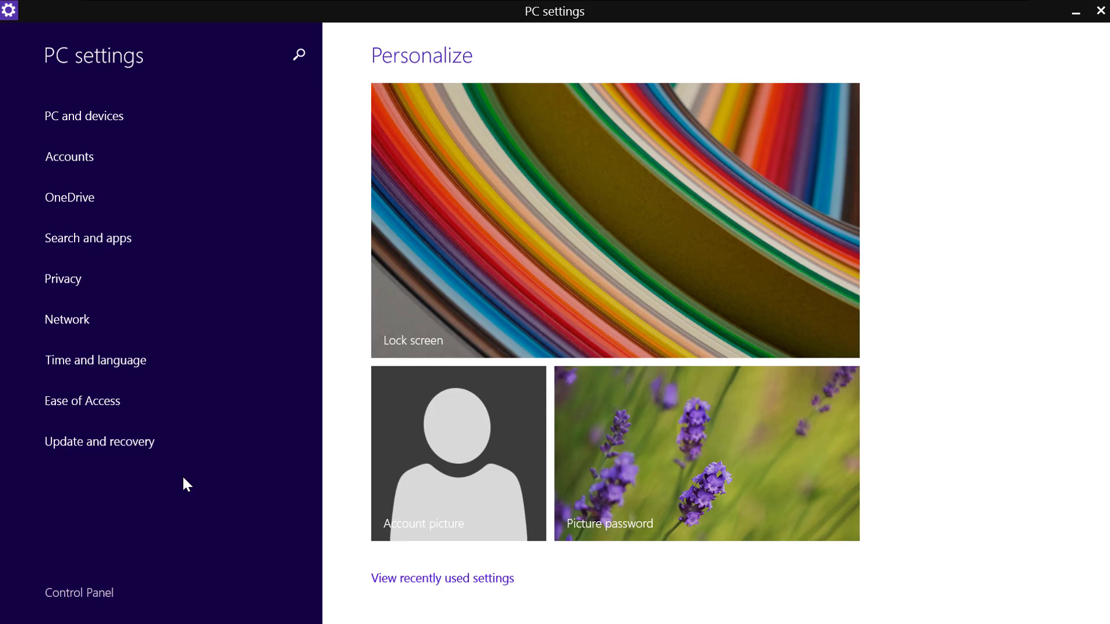
click(99, 441)
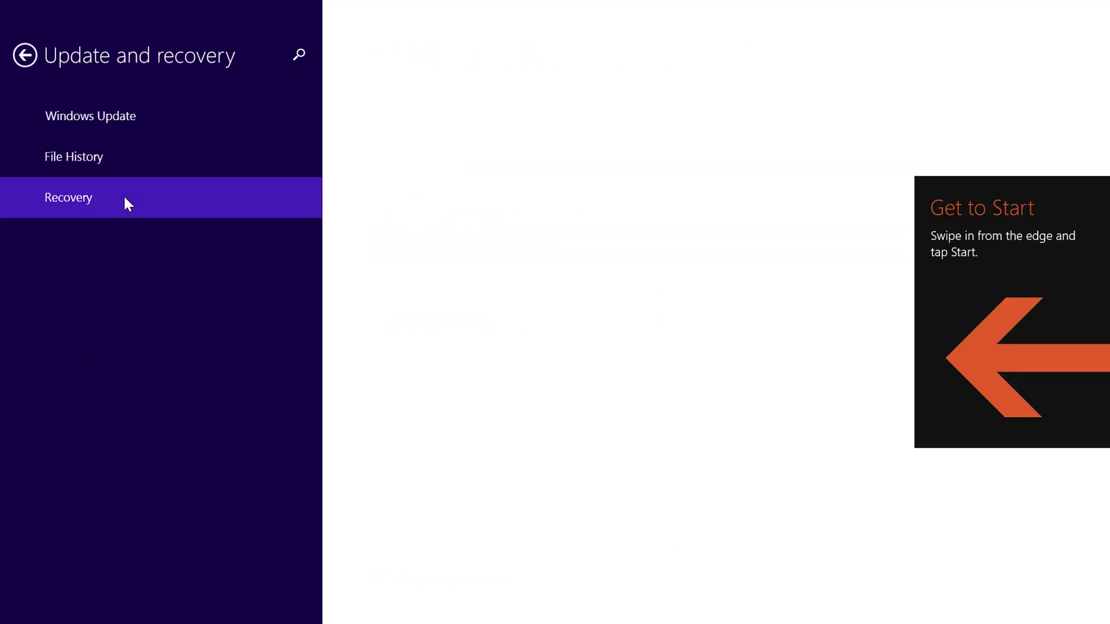
click(69, 198)
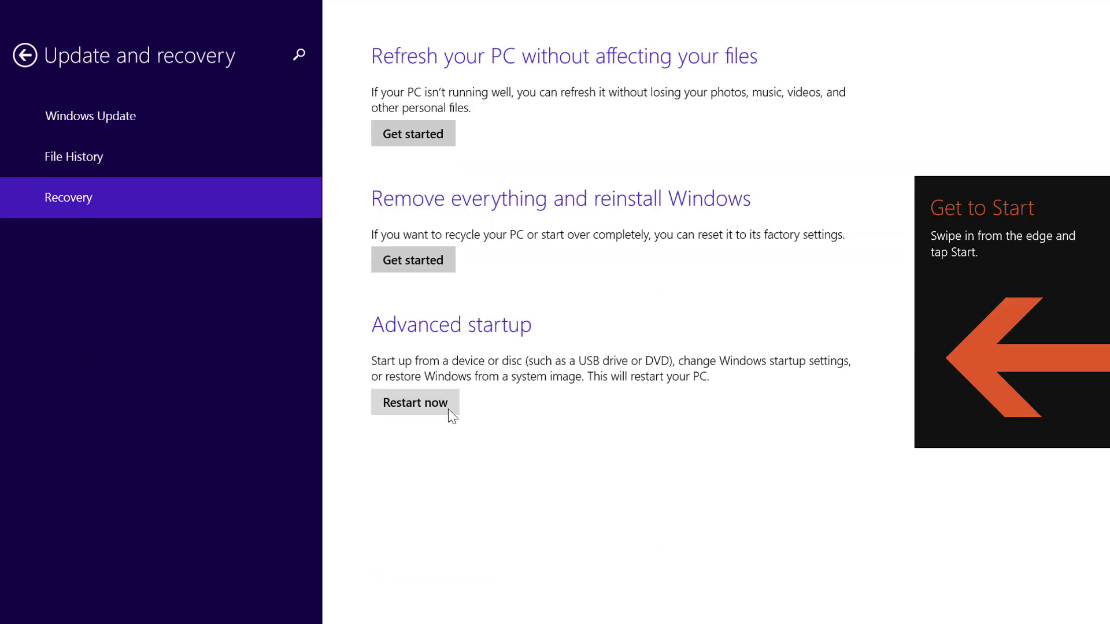
click(415, 403)
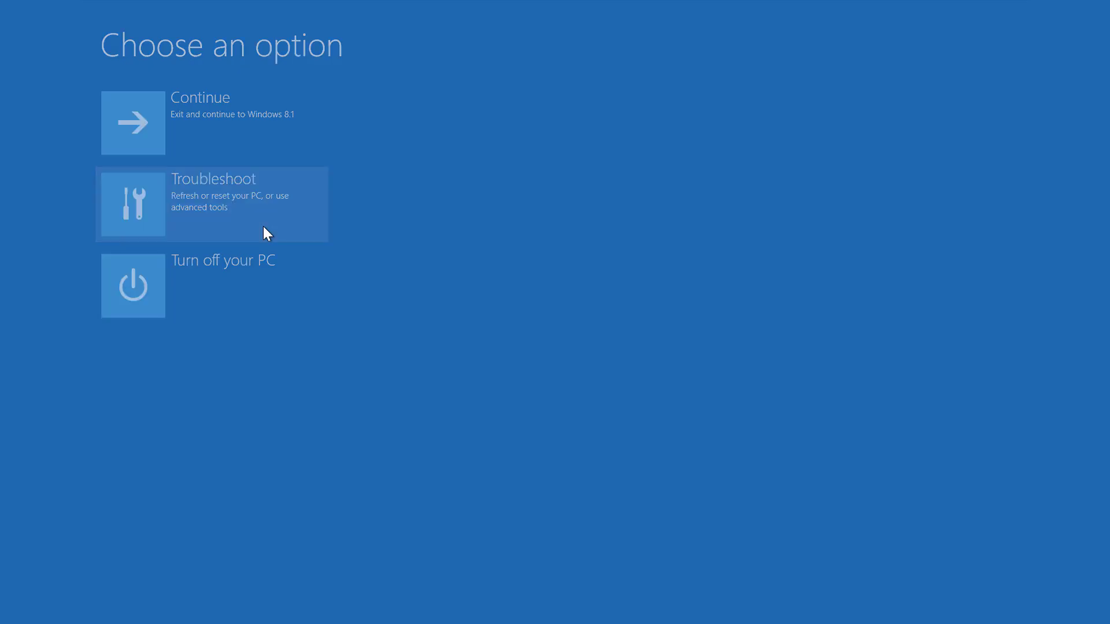
click(210, 204)
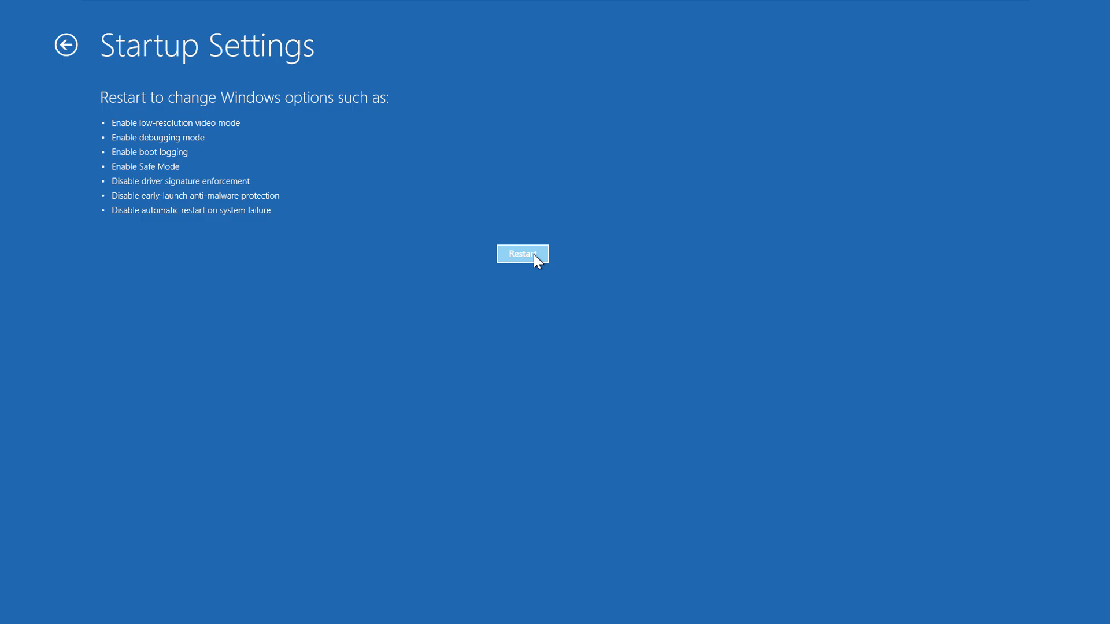
click(523, 255)
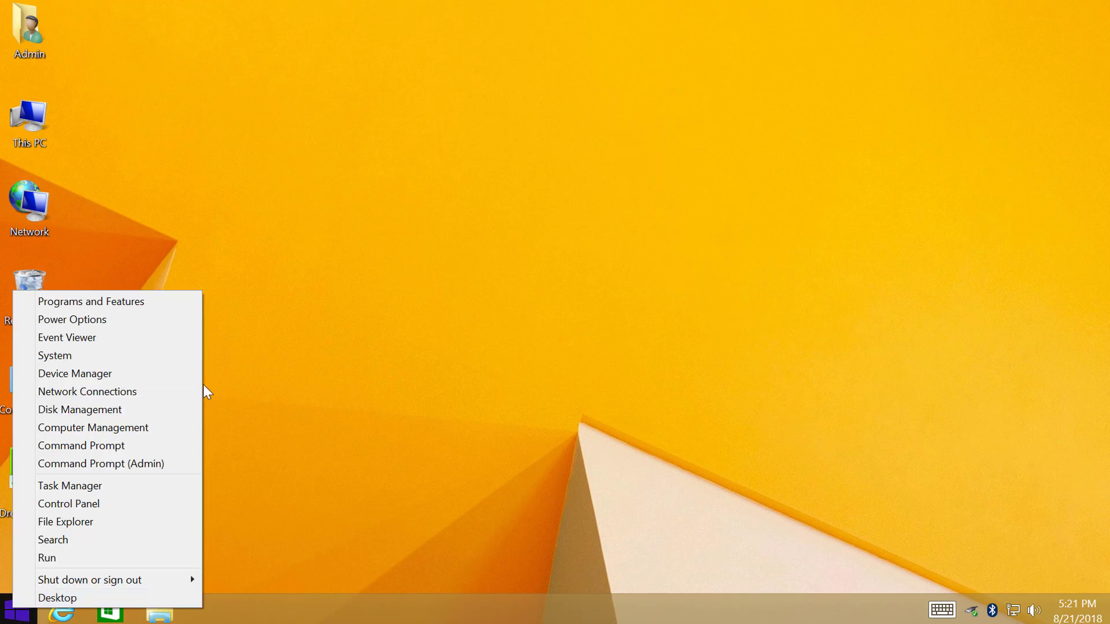
Update High Definition Audio Device's driver via Browse, Let me pick, and Have Disk.
click(74, 373)
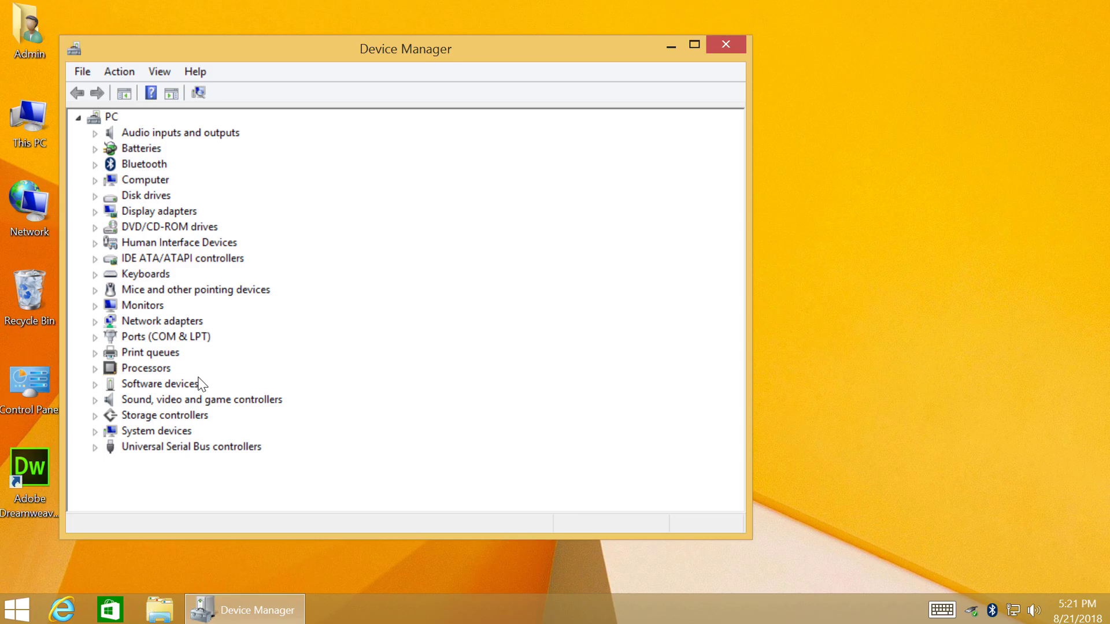
click(94, 400)
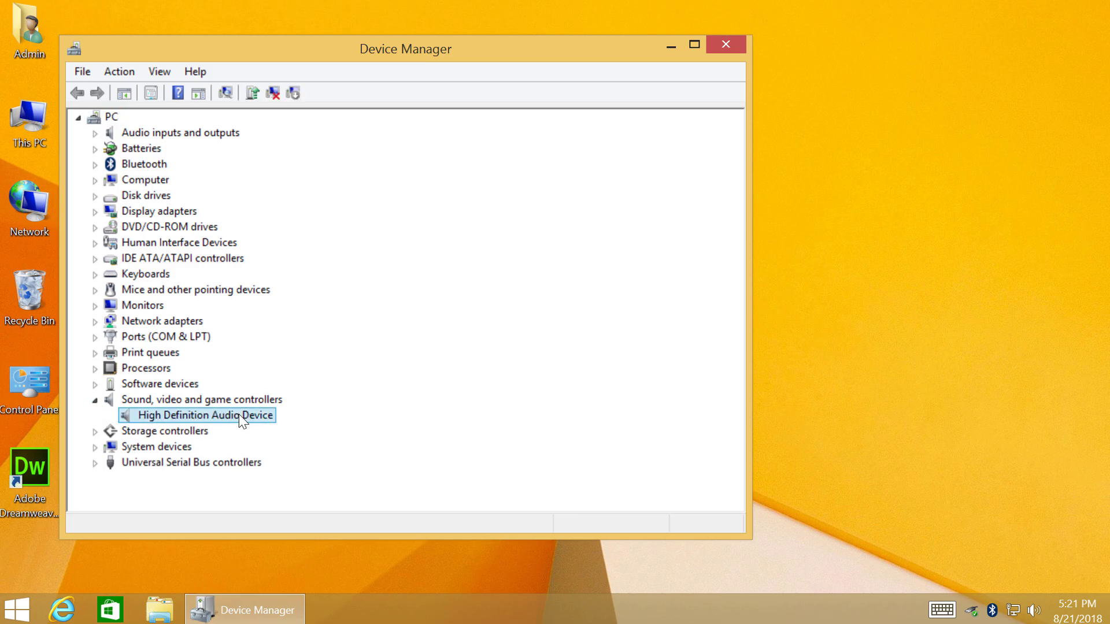
right_click(205, 415)
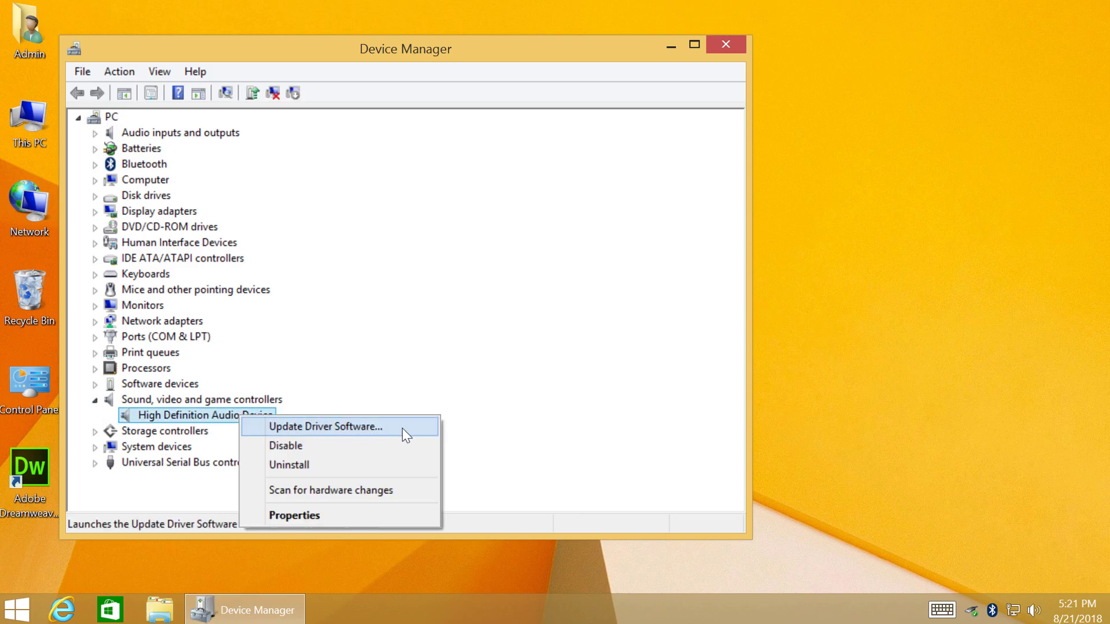
click(325, 426)
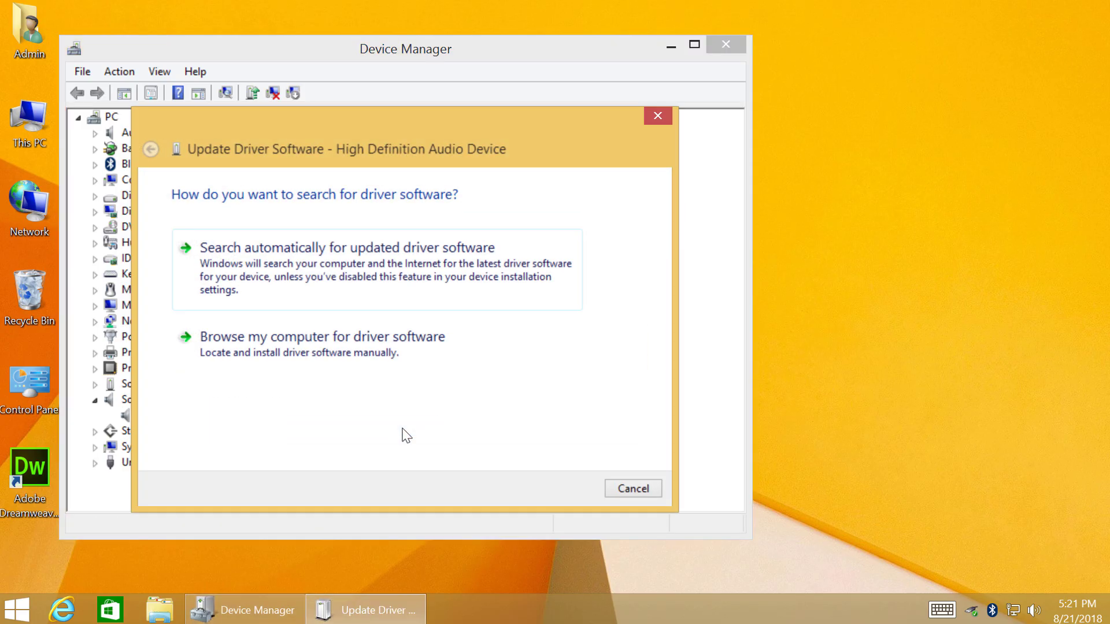
click(321, 337)
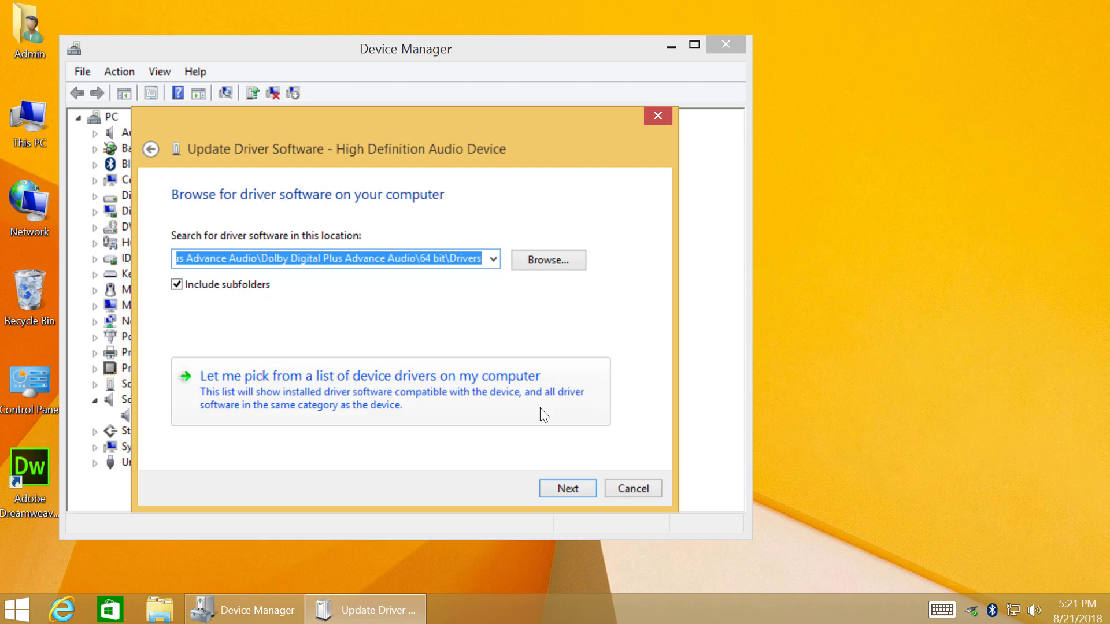
click(369, 375)
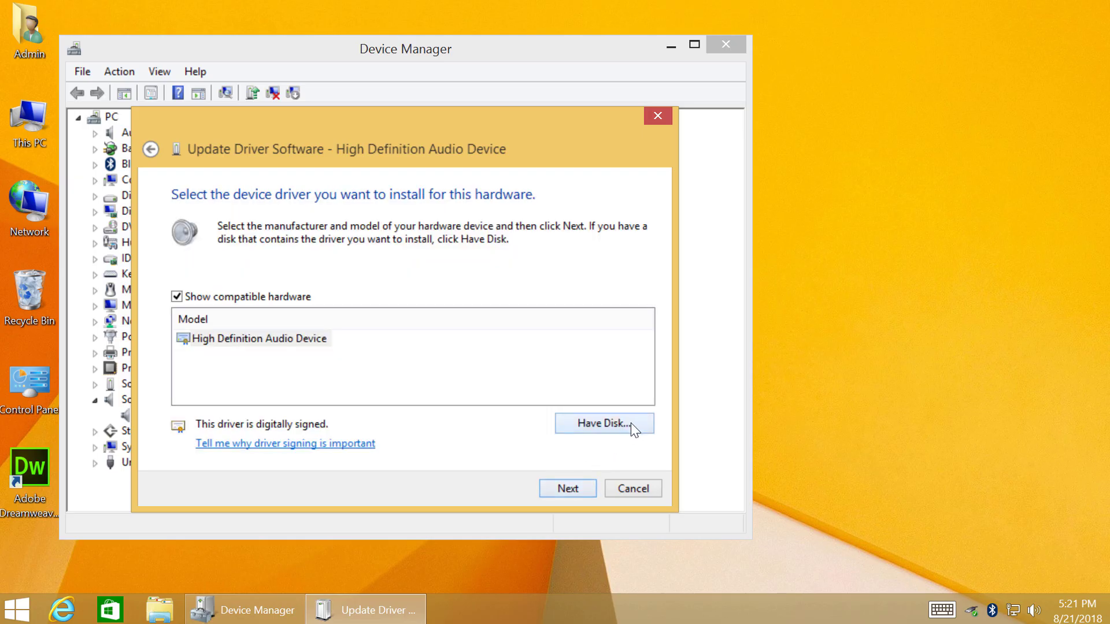
click(603, 423)
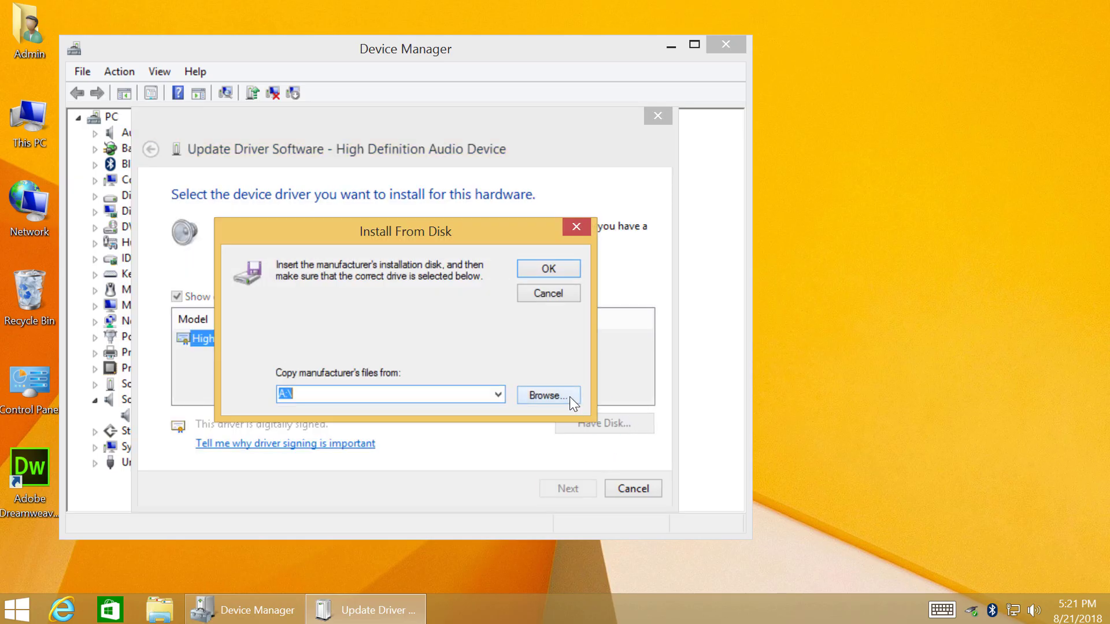
Load Home Theater.inf and install Dolby Home Theater v4 despite the unsigned-driver warning.
click(547, 395)
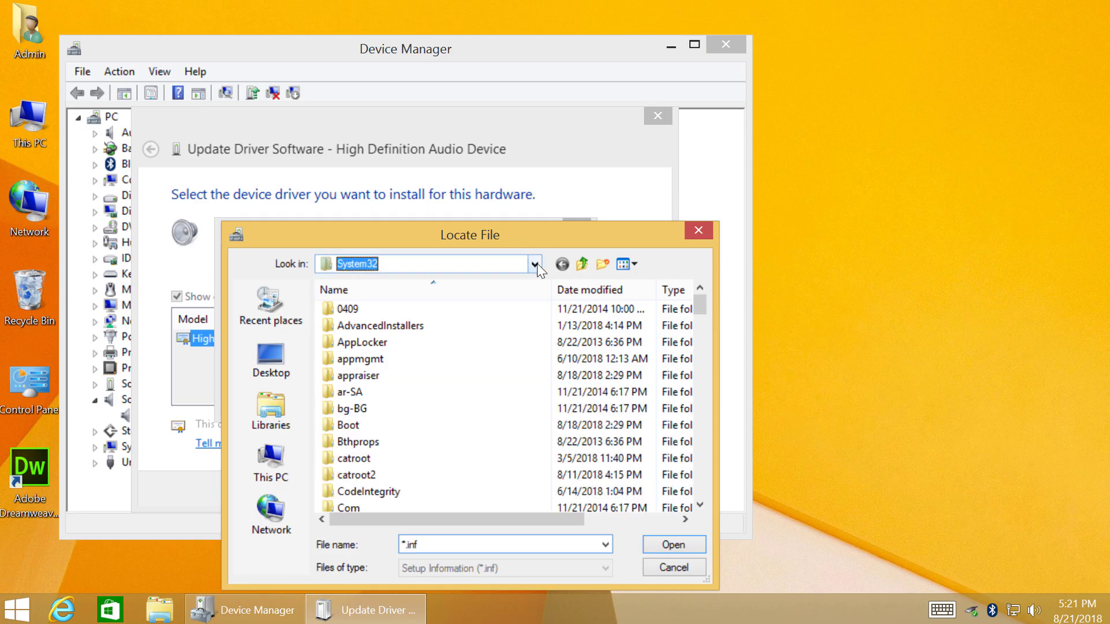
click(533, 264)
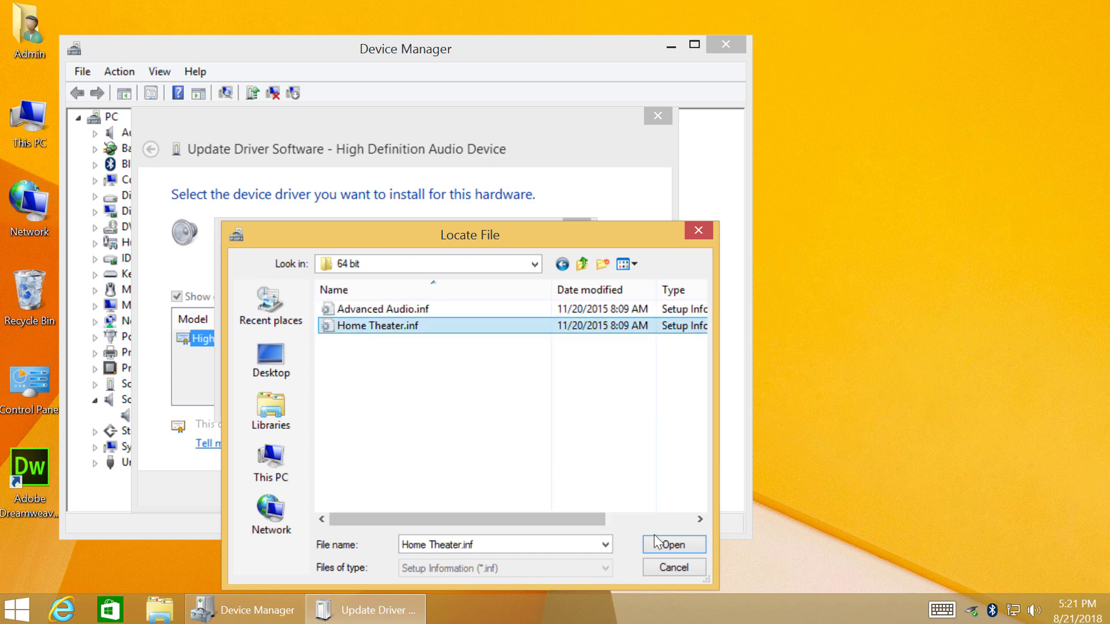
click(669, 545)
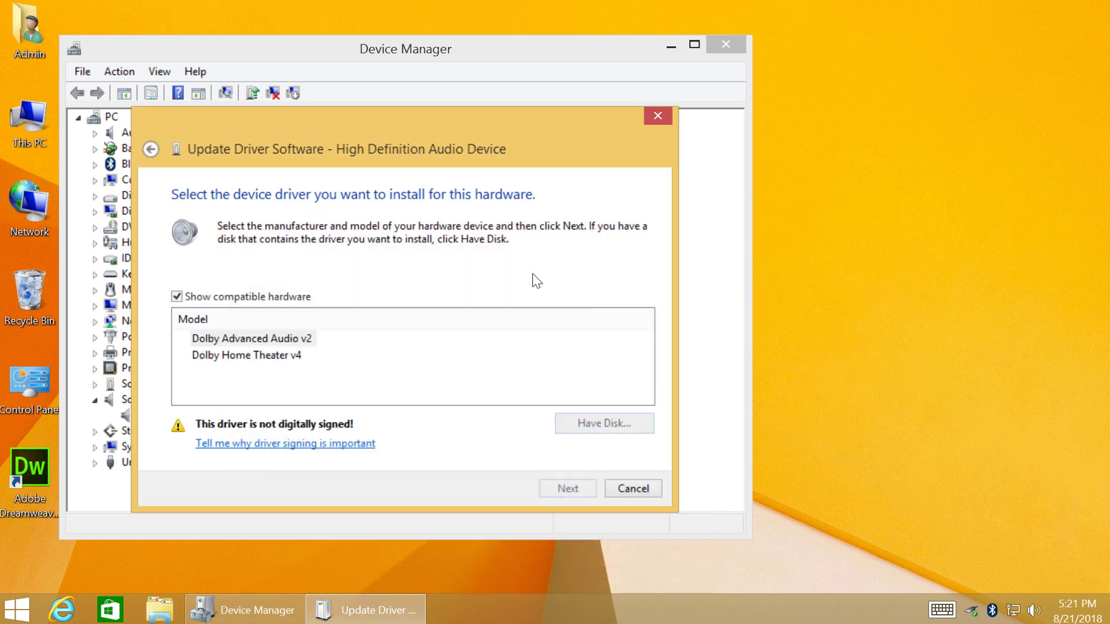
click(246, 354)
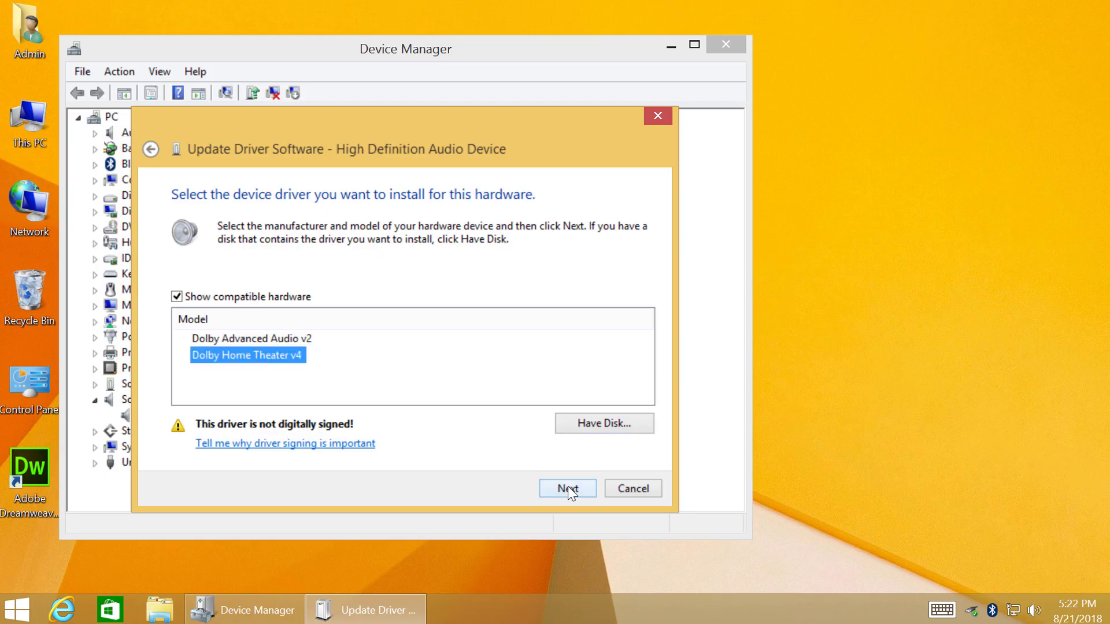
click(566, 489)
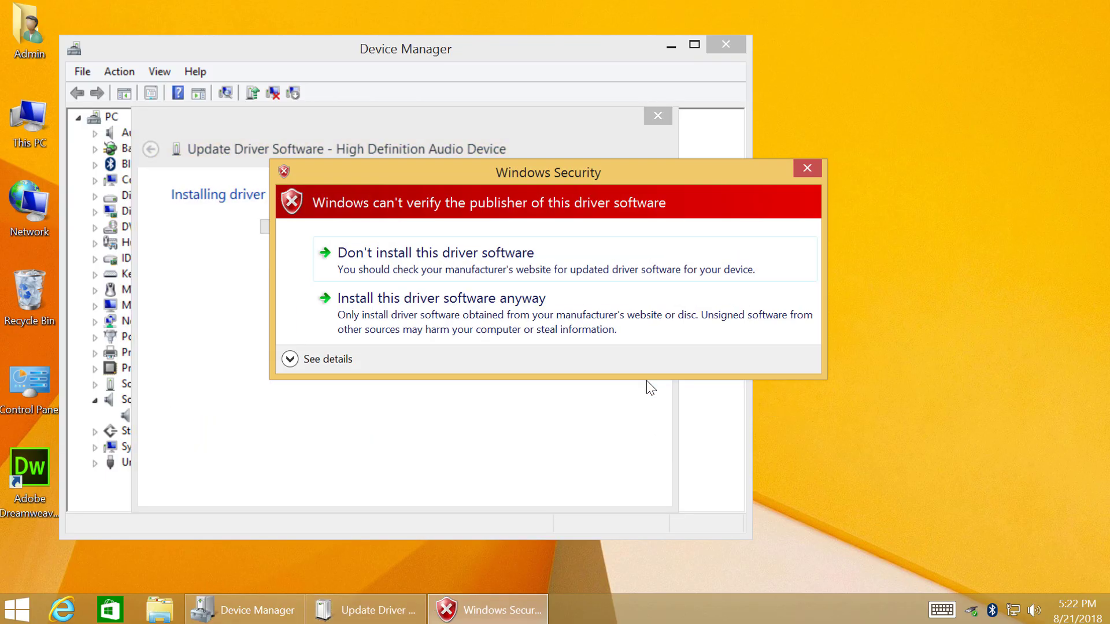
click(441, 298)
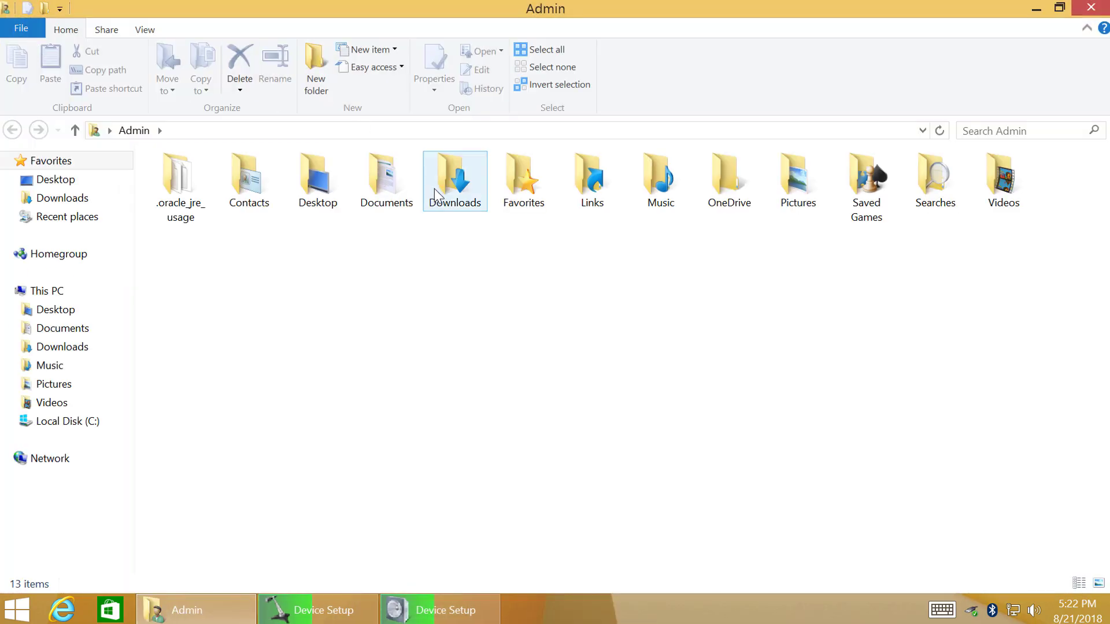
Install DolbyHomeTheater.msi from the Setup folder, then test the speaker volume slider.
double_click(455, 176)
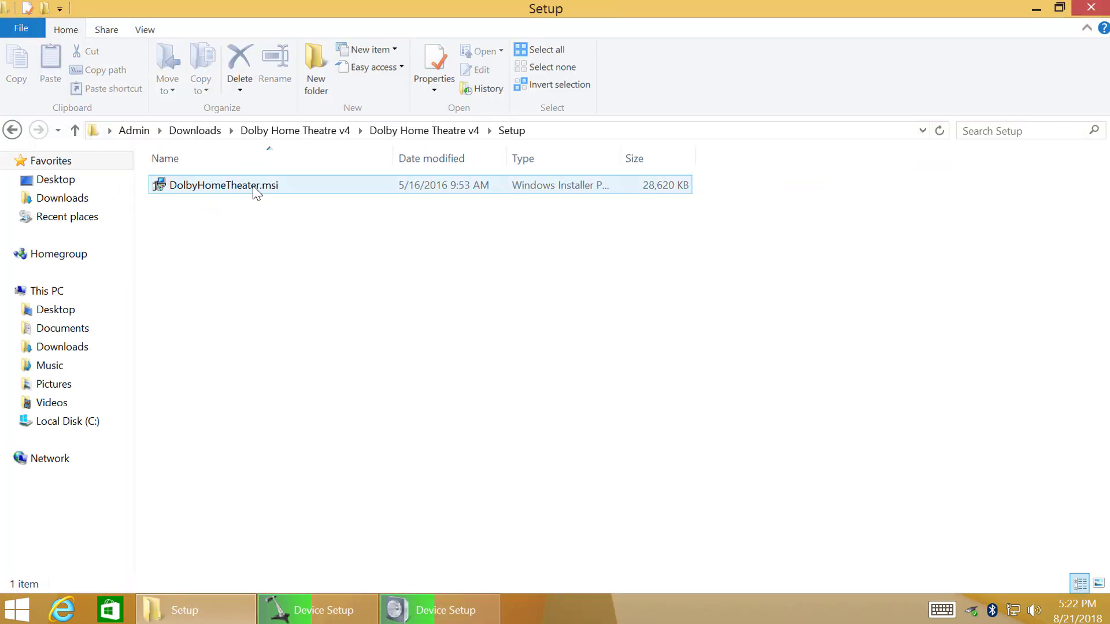
double_click(224, 184)
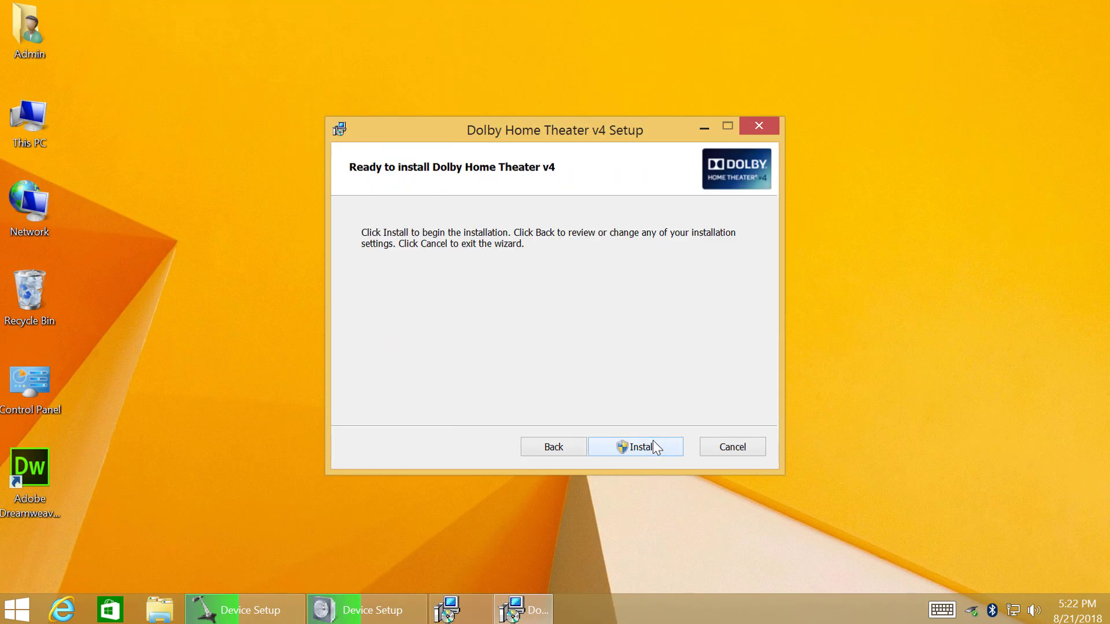
click(634, 447)
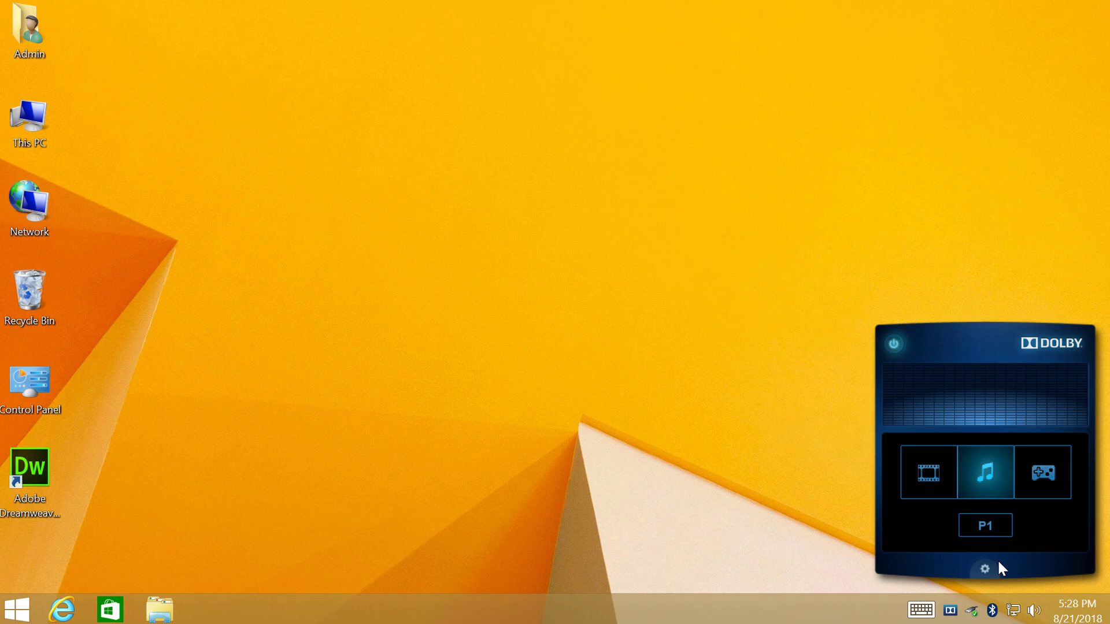
click(984, 568)
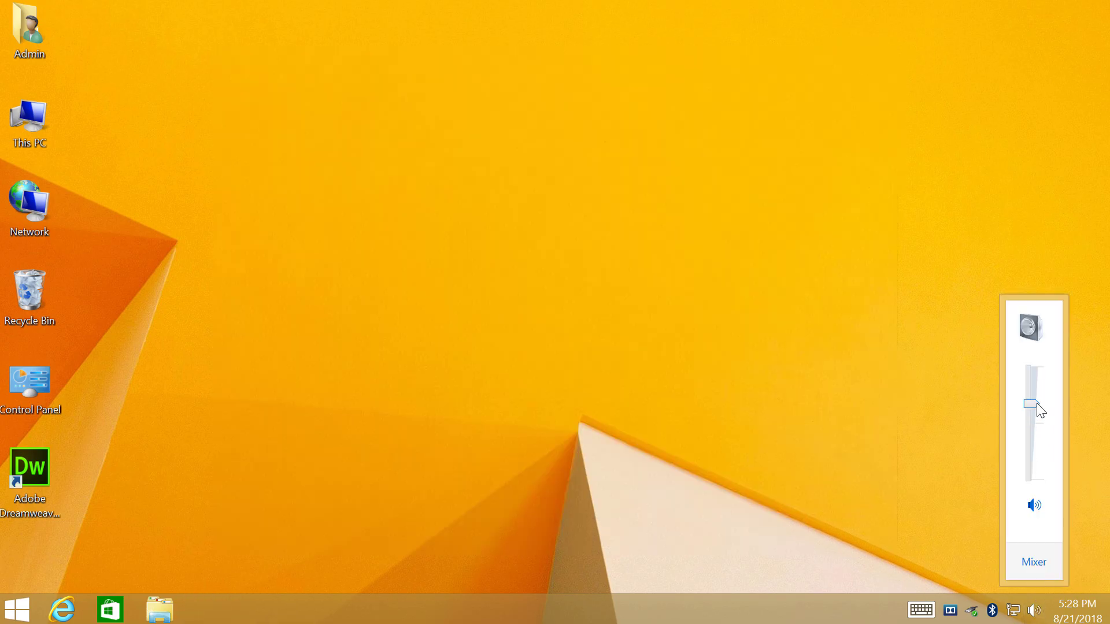
drag(1031, 407, 1031, 382)
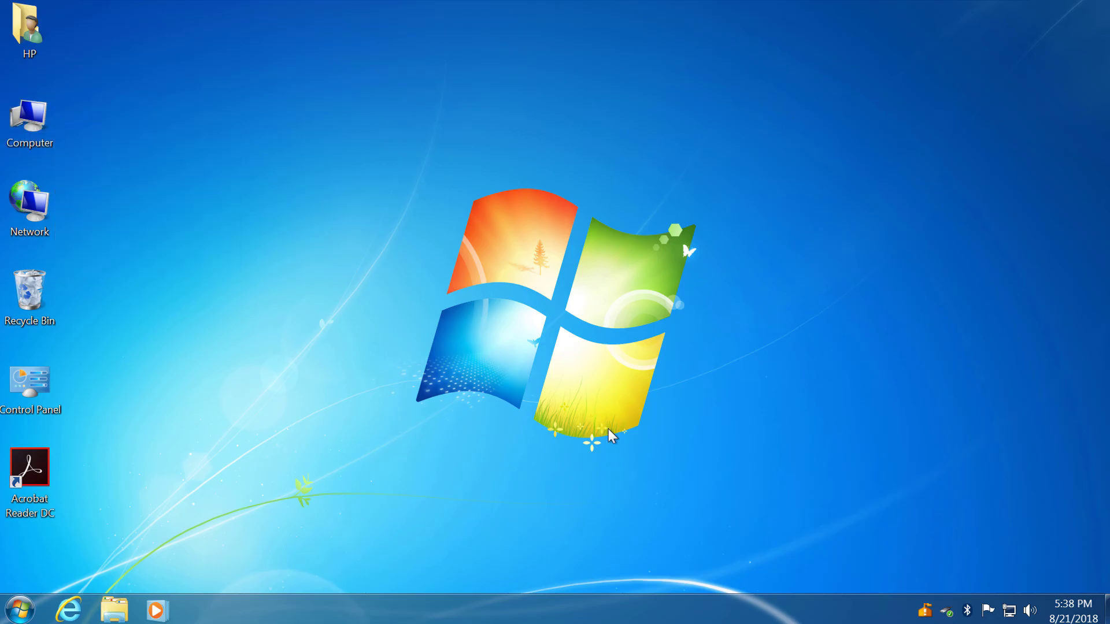
mouse_move(139, 155)
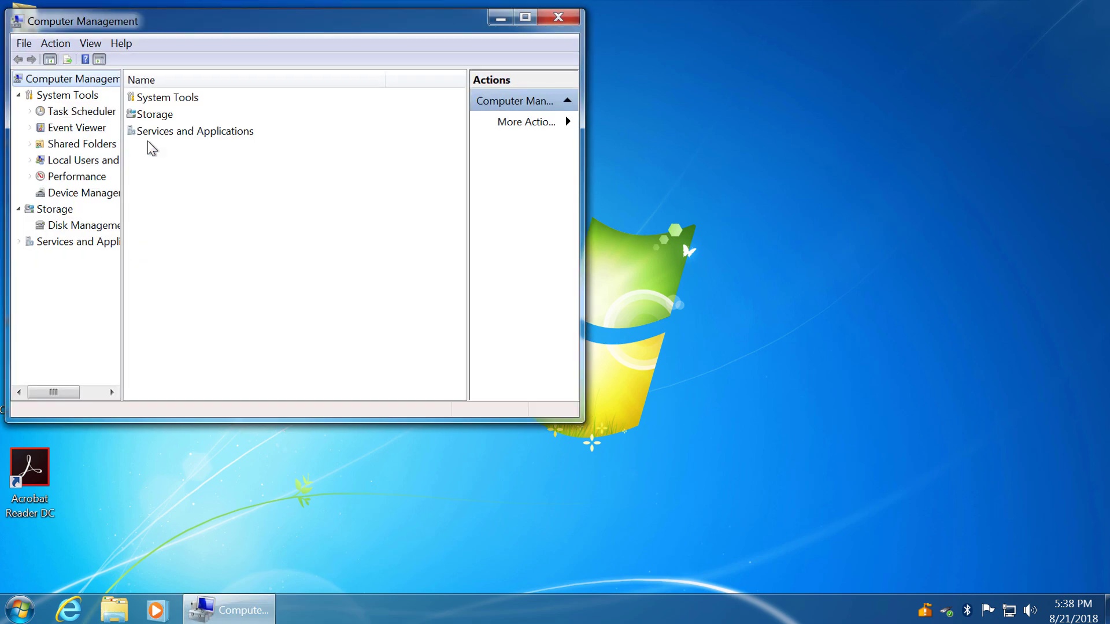
Show Device Manager and right-click High Definition Audio Device for its actions.
click(84, 192)
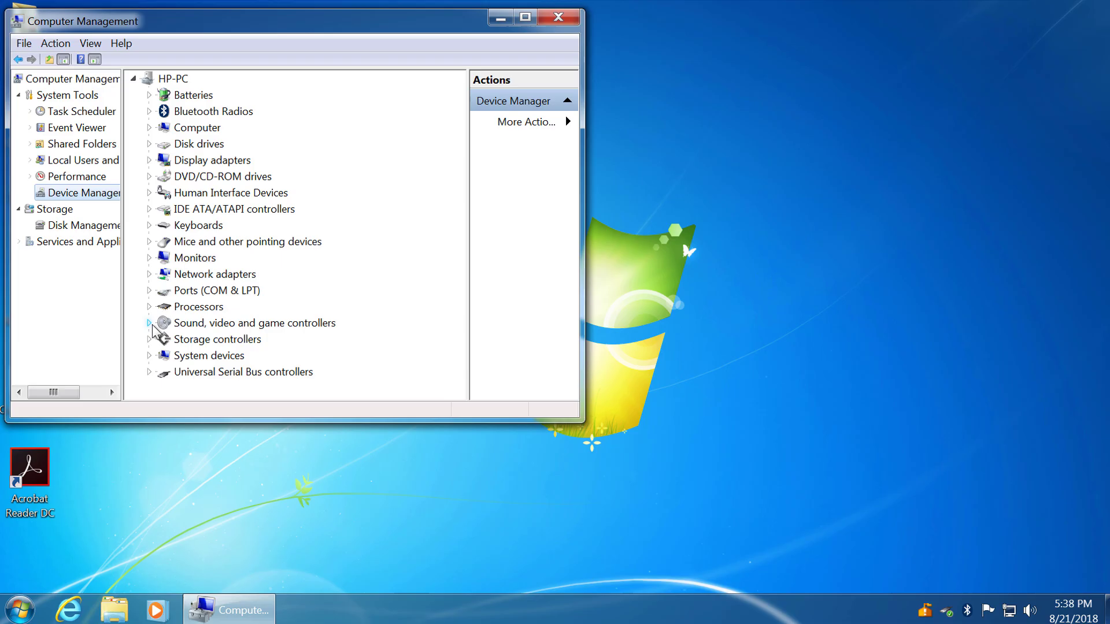
right_click(233, 338)
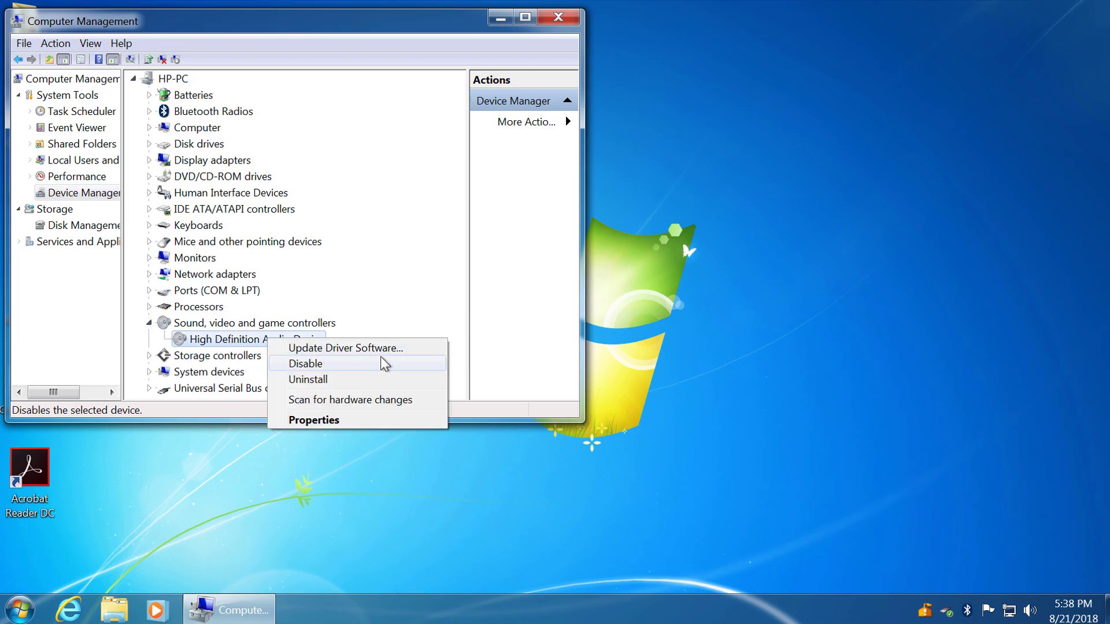